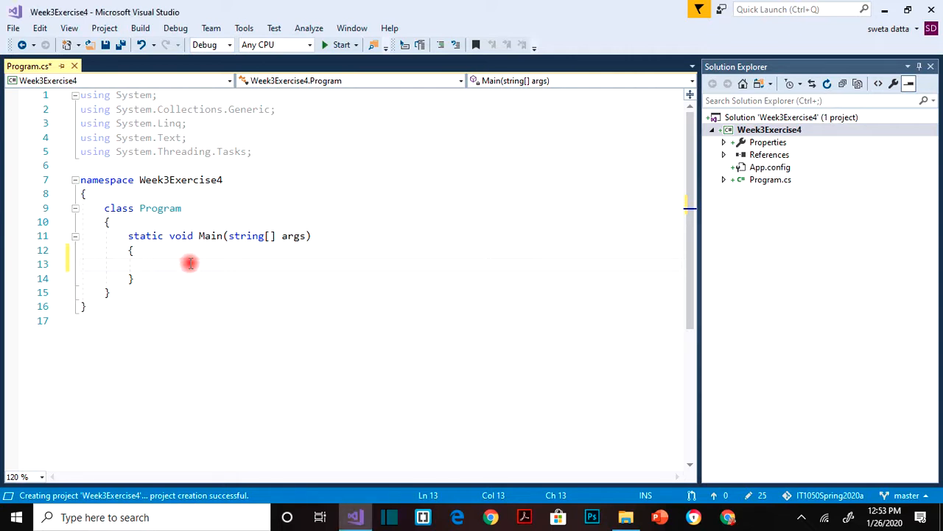
Add Console.WriteLine("Week 3 Exercise 4 - If ElseIf Else"); at the top of Main, followed by blank lines.
{"action": "type", "text": "Console"}
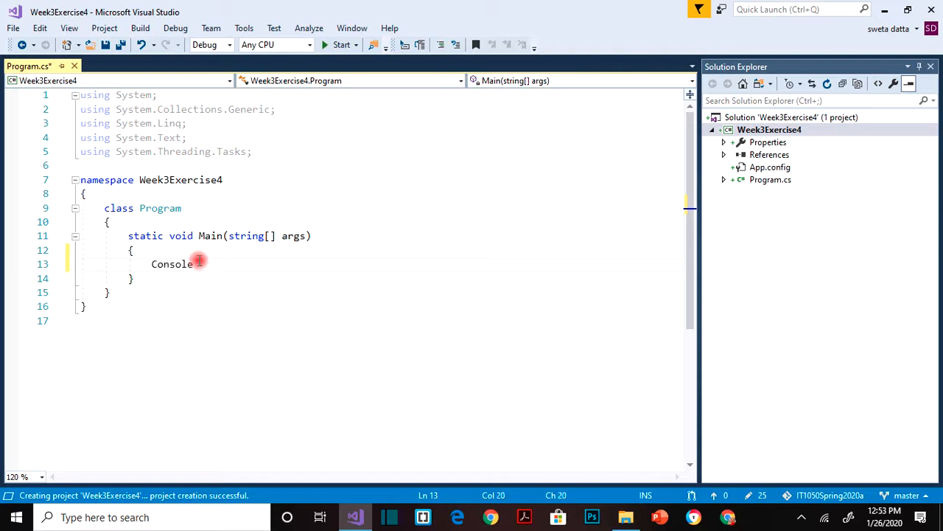
{"action": "type", "text": ".WriteLine(\""}
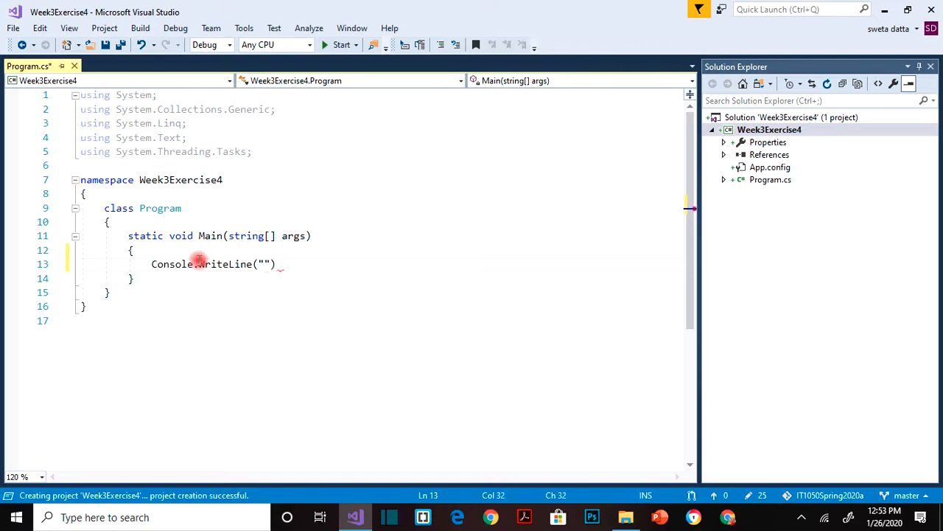
{"action": "type", "text": "Week 3 Exercise"}
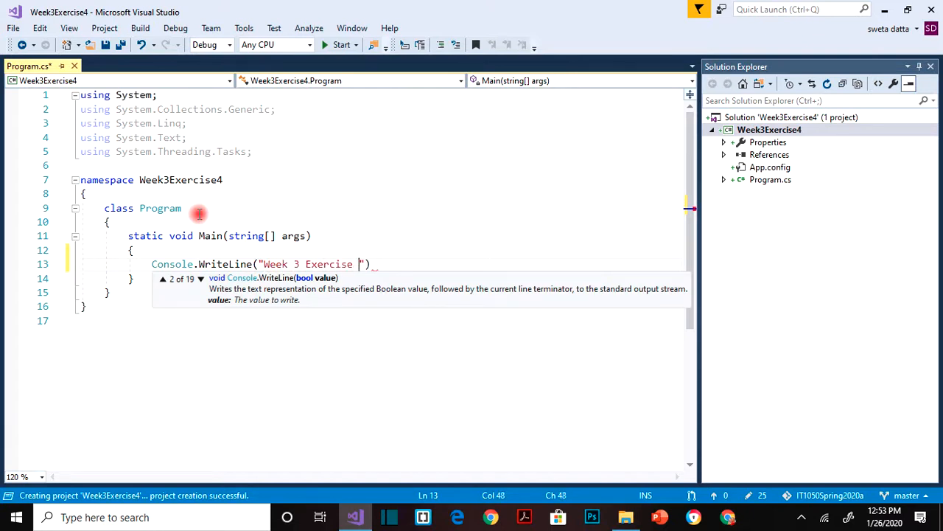
{"action": "type", "text": "4 - If"}
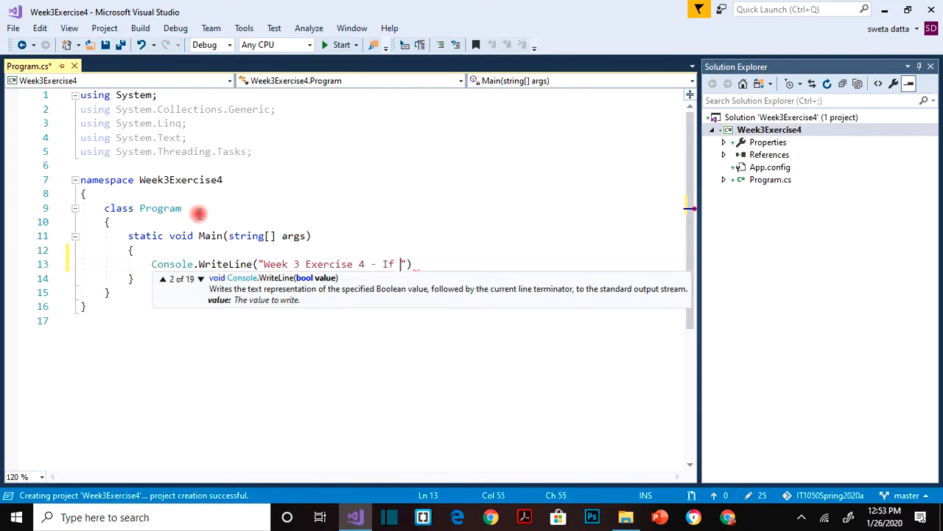
{"action": "type", "text": "ElseIf Else"}
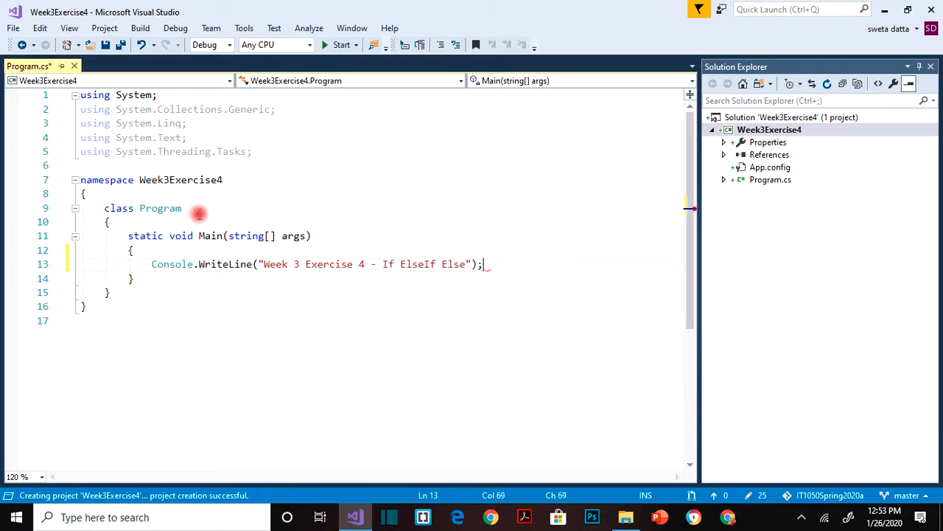
{"action": "key", "text": "enter"}
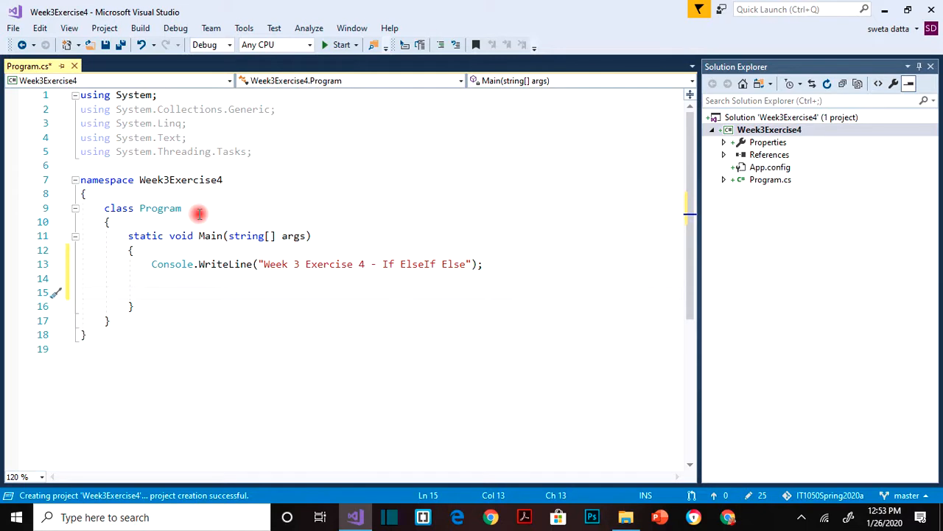
Start a /* Challenge */ comment: if user enters a, display apple; b, display ball.
{"action": "type", "text": "/"}
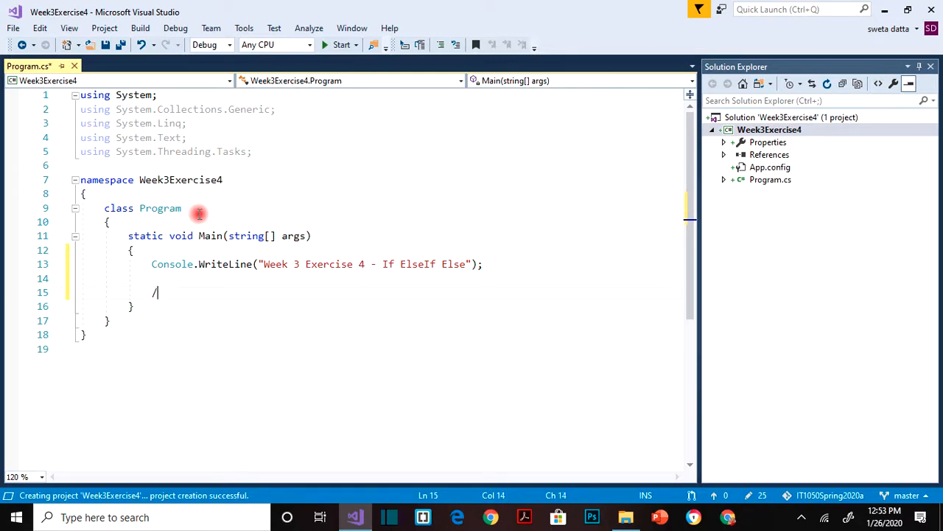
{"action": "type", "text": "* Cha"}
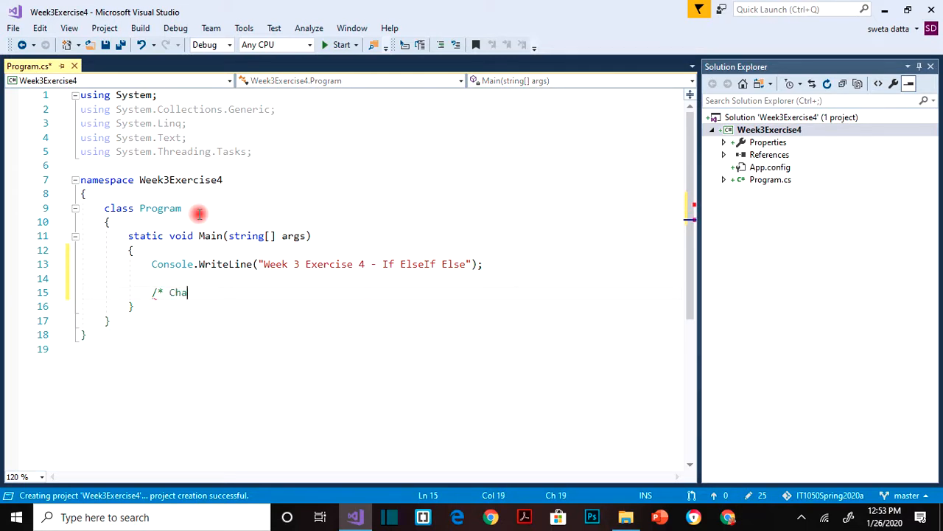
{"action": "type", "text": "llenge"}
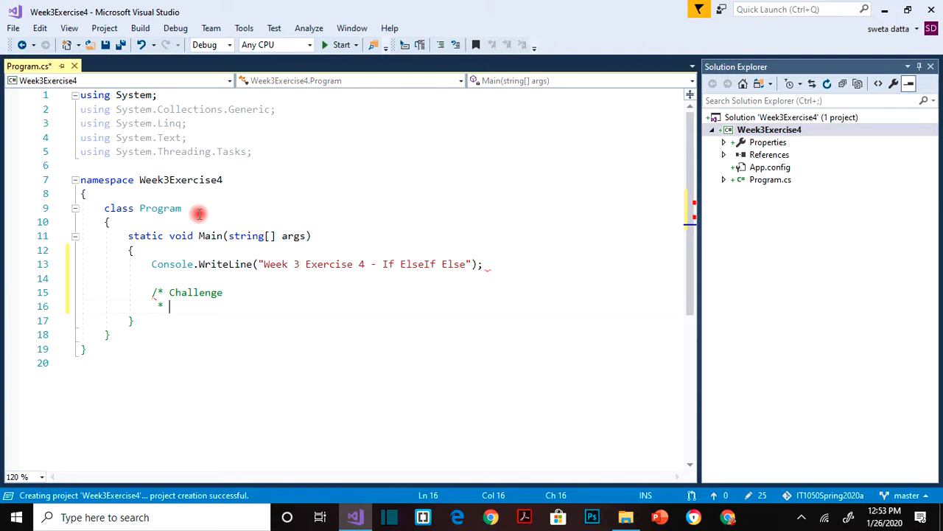
{"action": "type", "text": "If user"}
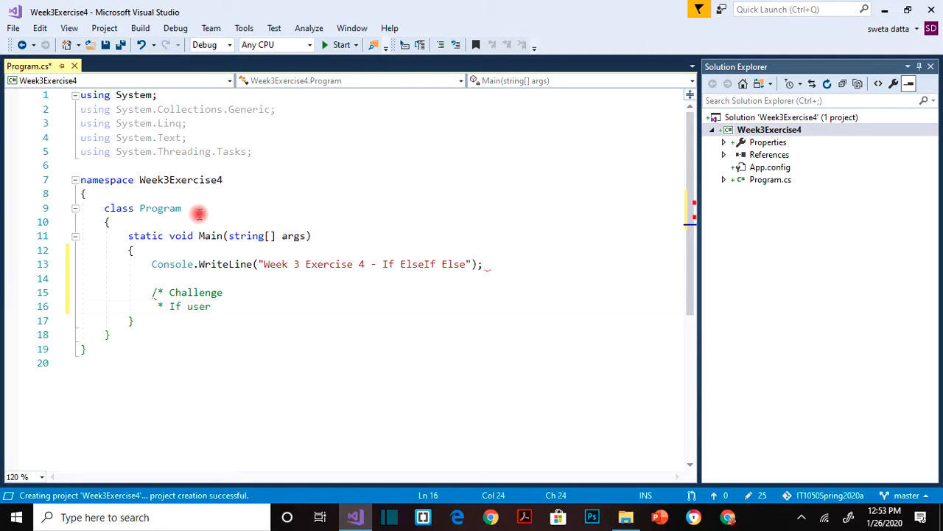
{"action": "type", "text": "enters a"}
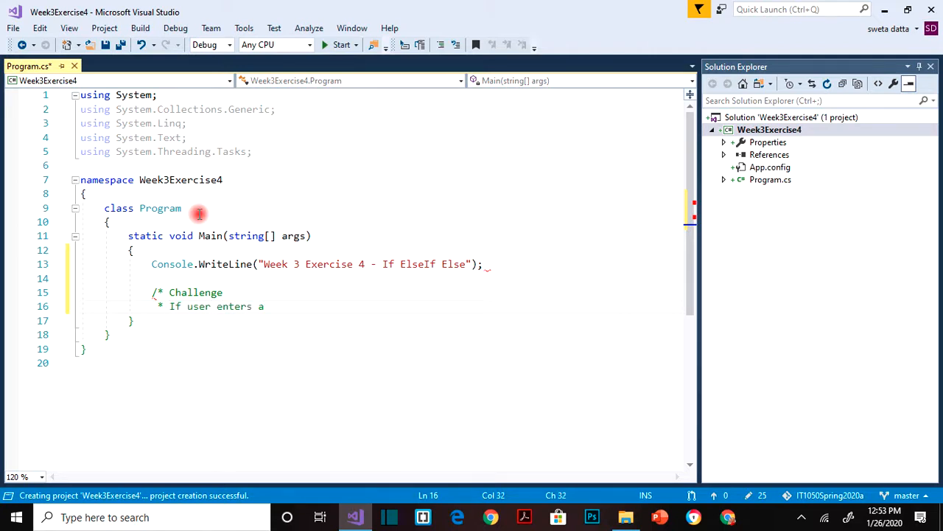
{"action": "type", "text": ", display appl"}
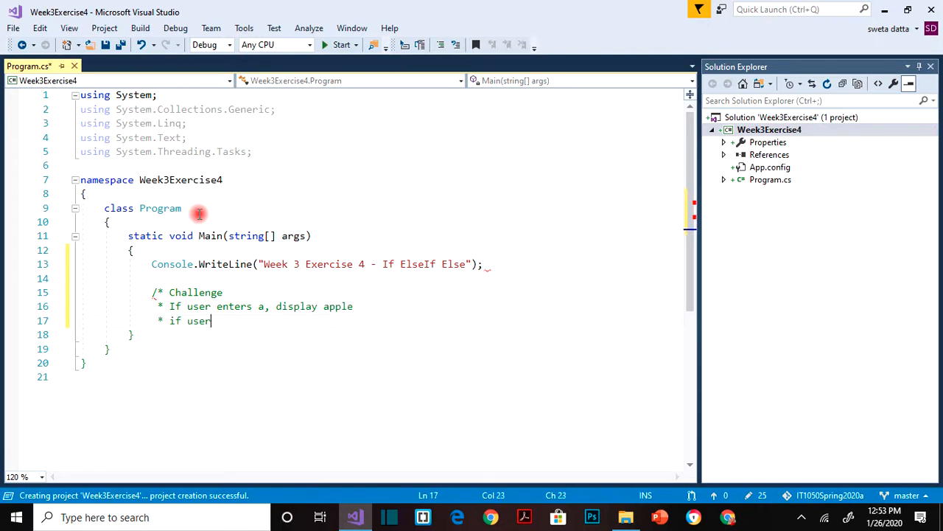
{"action": "type", "text": "enteres"}
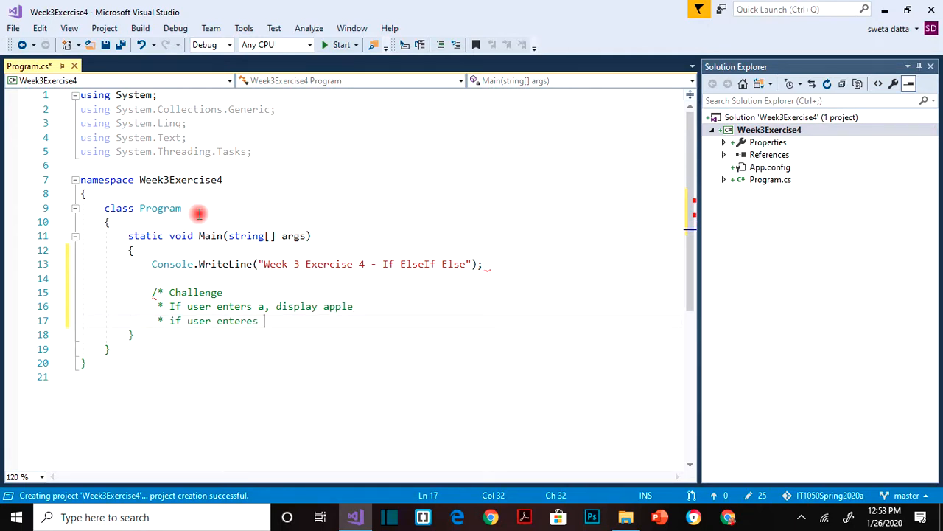
{"action": "type", "text": "b, display"}
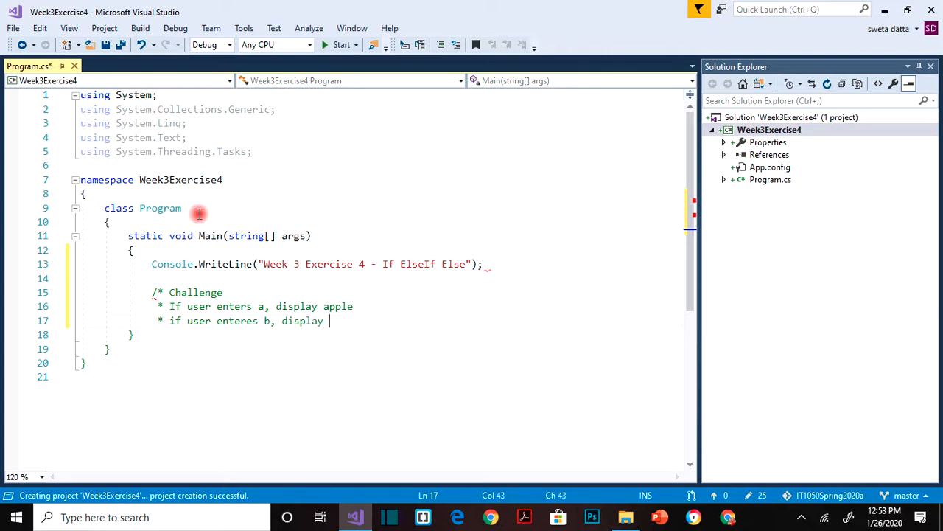
{"action": "type", "text": "ball"}
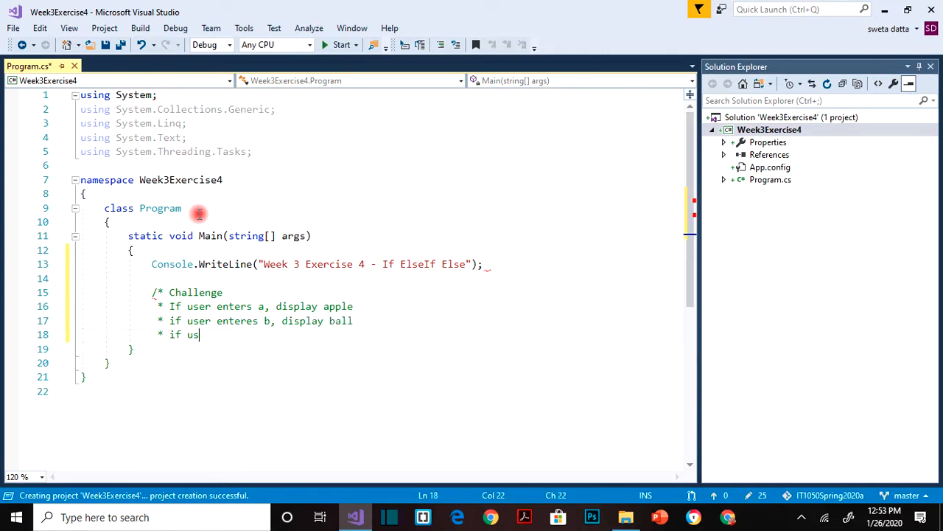
Continue the comment with c displaying cat, otherwise dog, and a get-user-input note.
{"action": "type", "text": "er exters"}
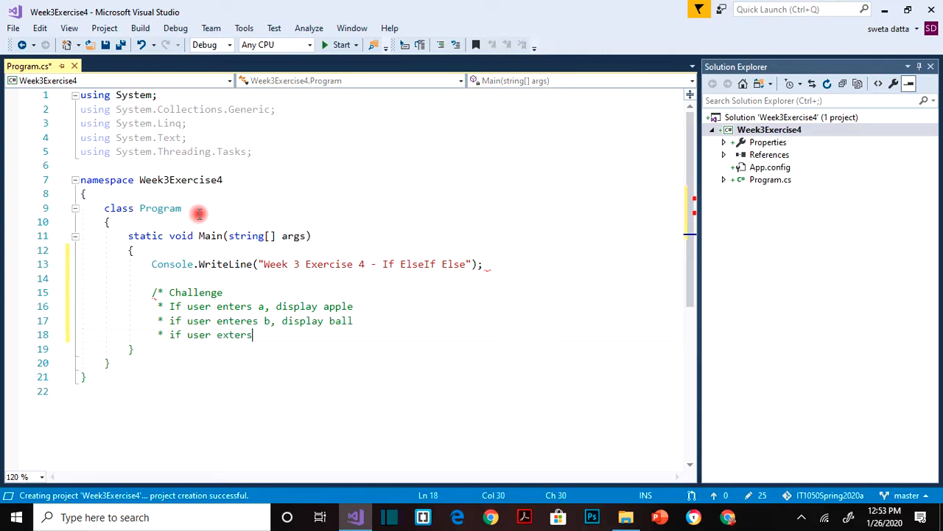
{"action": "type", "text": "enters"}
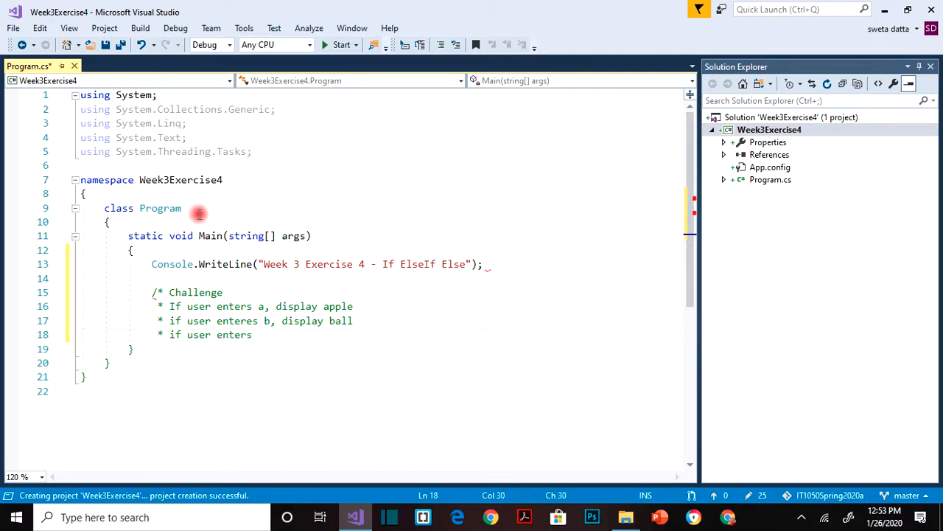
{"action": "type", "text": "c, display cat"}
{"action": "type", "text": "* else"}
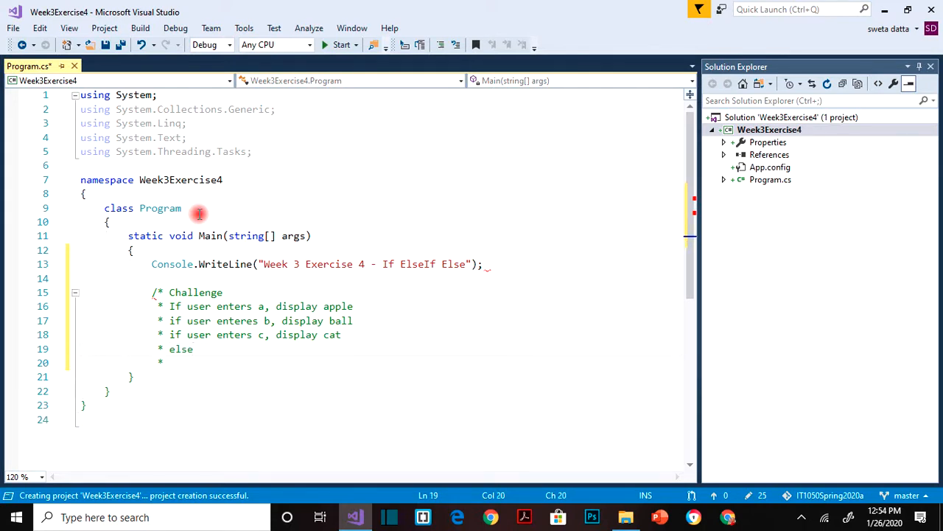
{"action": "type", "text": "otherwise display dog"}
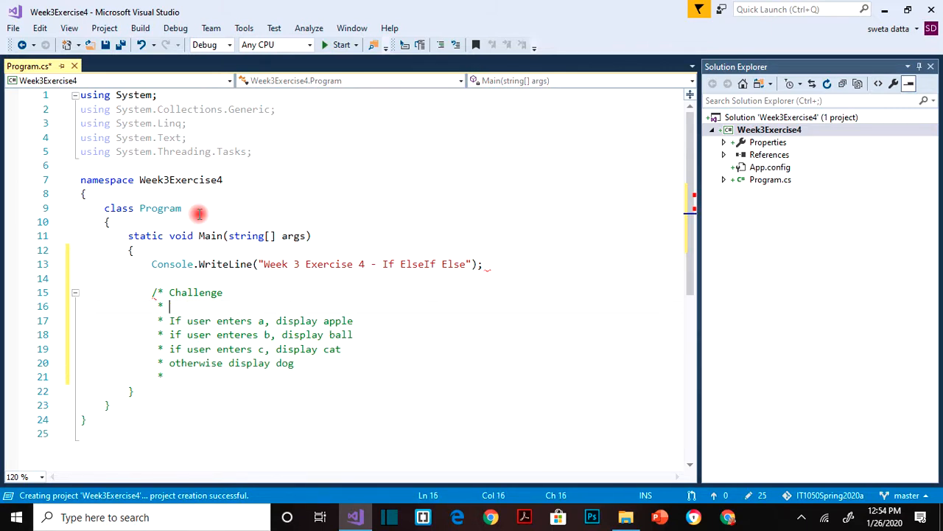
{"action": "type", "text": "G"}
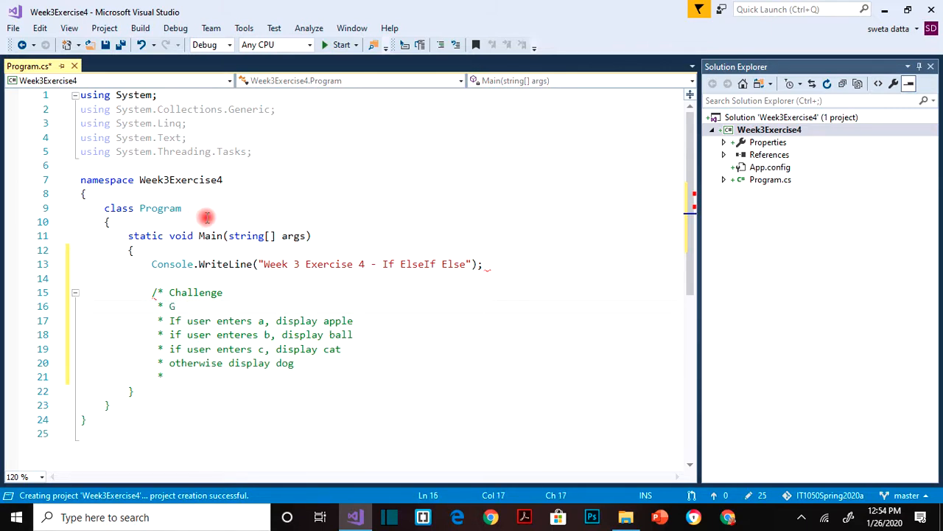
{"action": "type", "text": "Get user inp"}
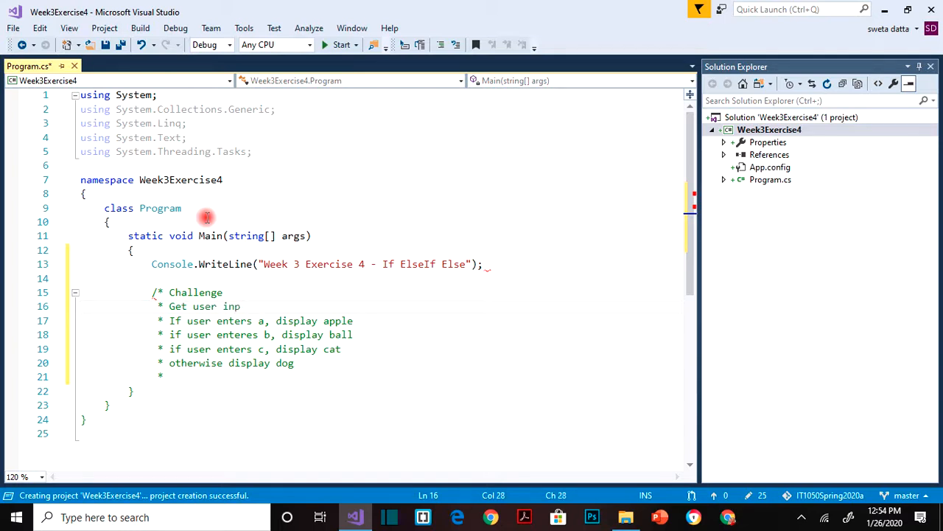
{"action": "type", "text": "ut"}
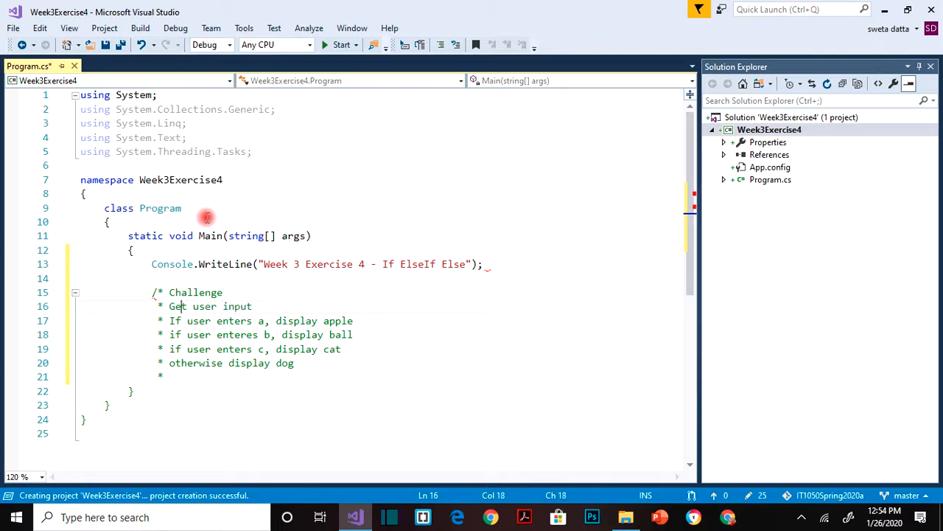
{"action": "type", "text": "Read"}
{"action": "left_click", "coordinate": [318, 377]}
{"action": "type", "text": " */"}
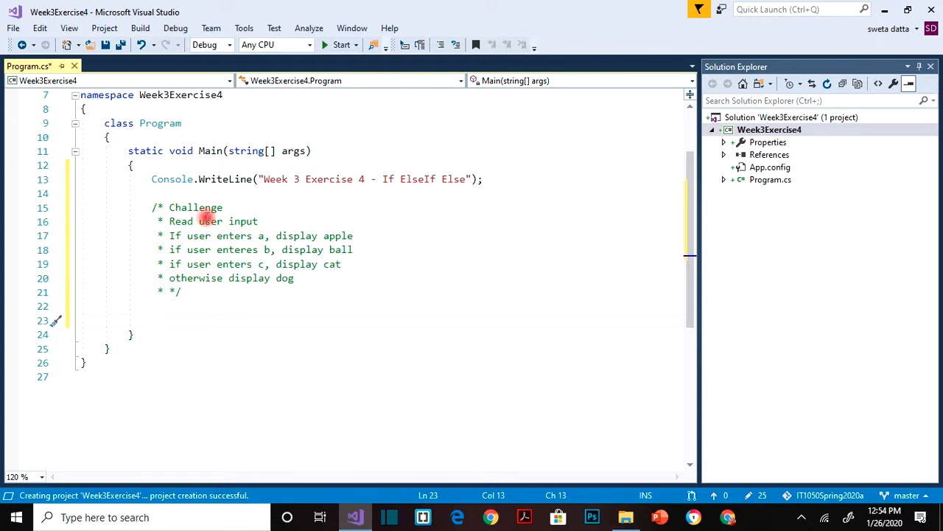
Add string txt = Console.ReadLine(); below the challenge comment.
{"action": "type", "text": "Console.ReadLine("}
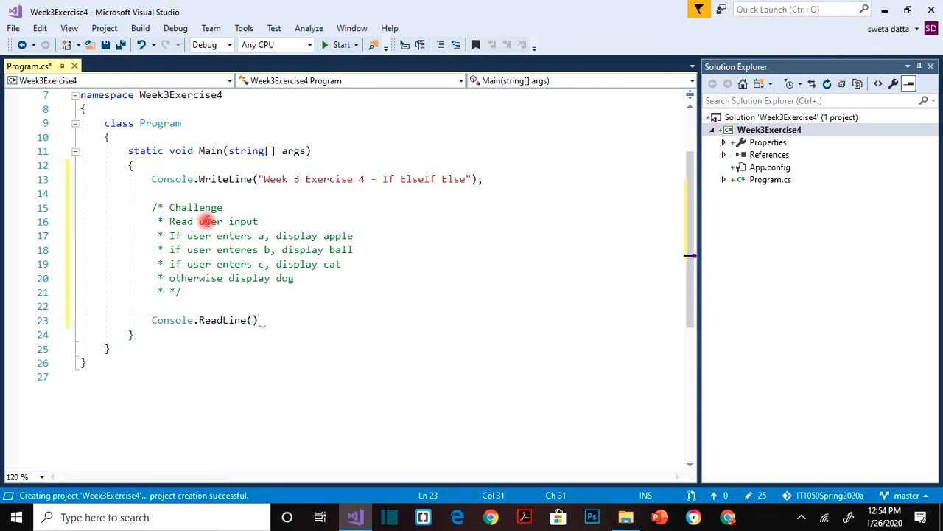
{"action": "type", "text": ";"}
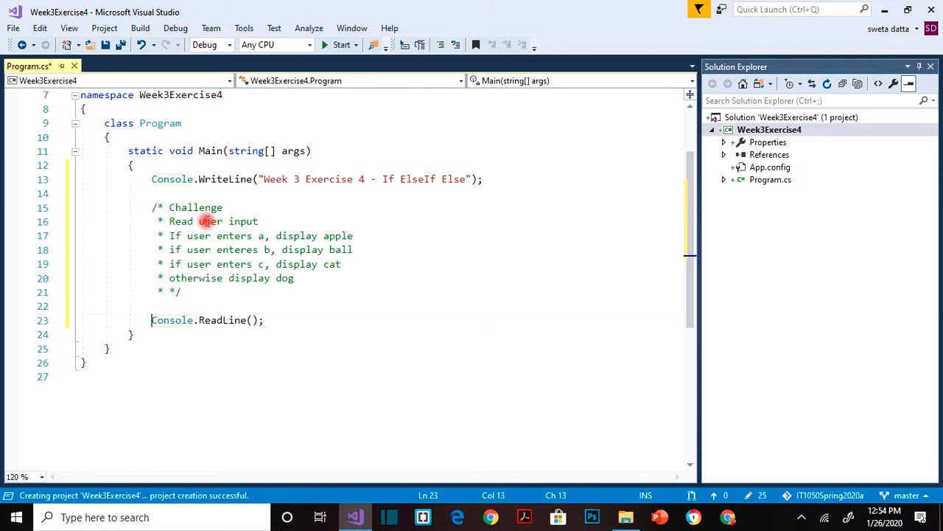
{"action": "type", "text": "string"}
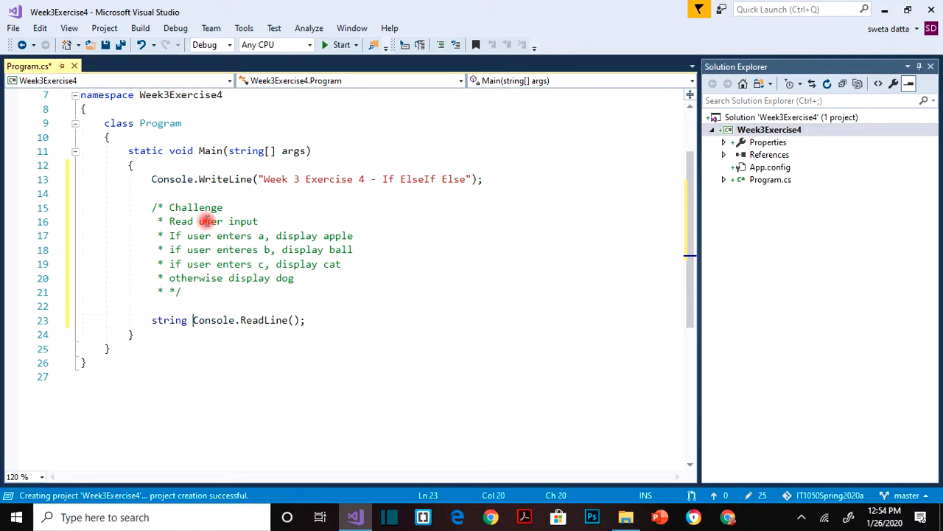
{"action": "type", "text": "txt ="}
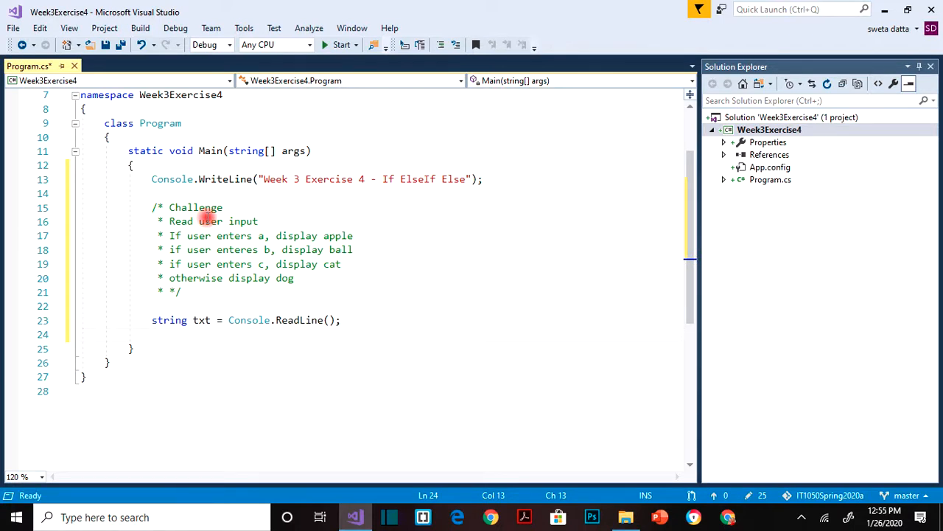
Write if (txt == "a") { } followed by two empty else if blocks and a final else.
{"action": "type", "text": "if (t)"}
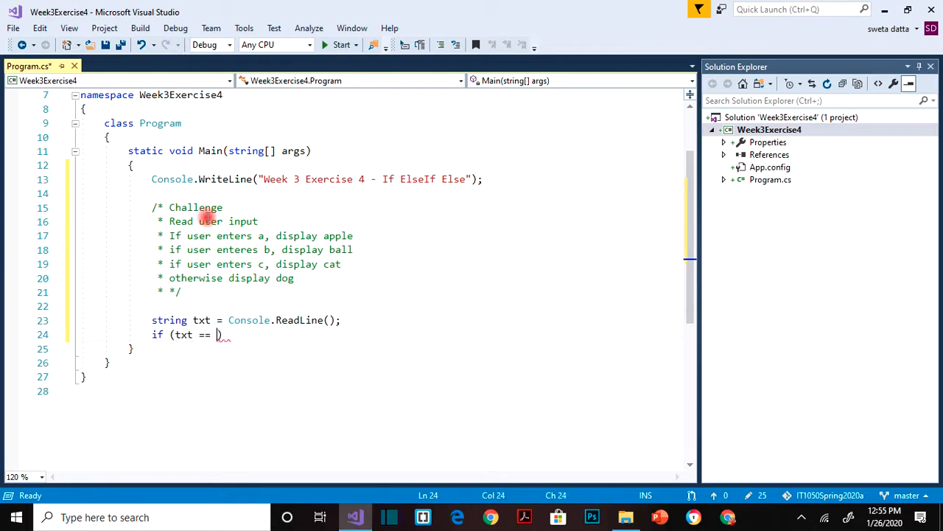
{"action": "type", "text": "\"a\""}
{"action": "type", "text": "{ "}
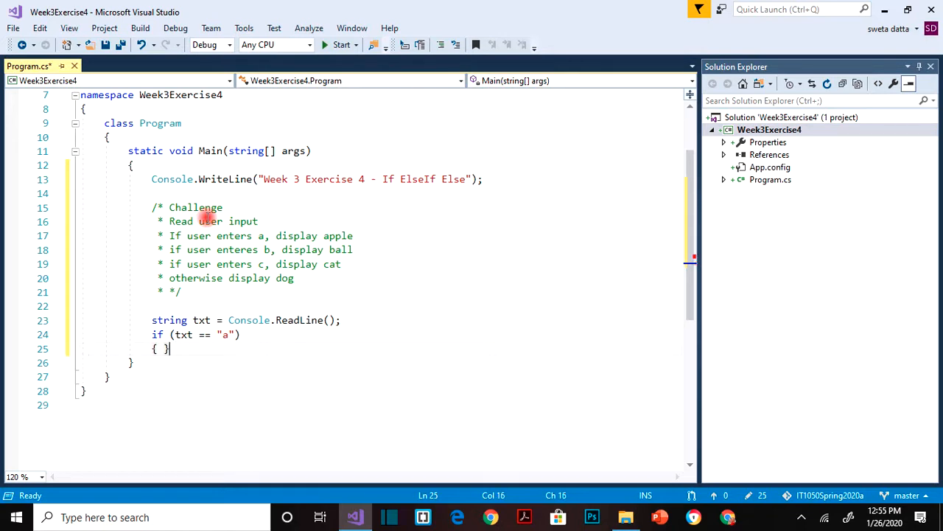
{"action": "type", "text": "else if ("}
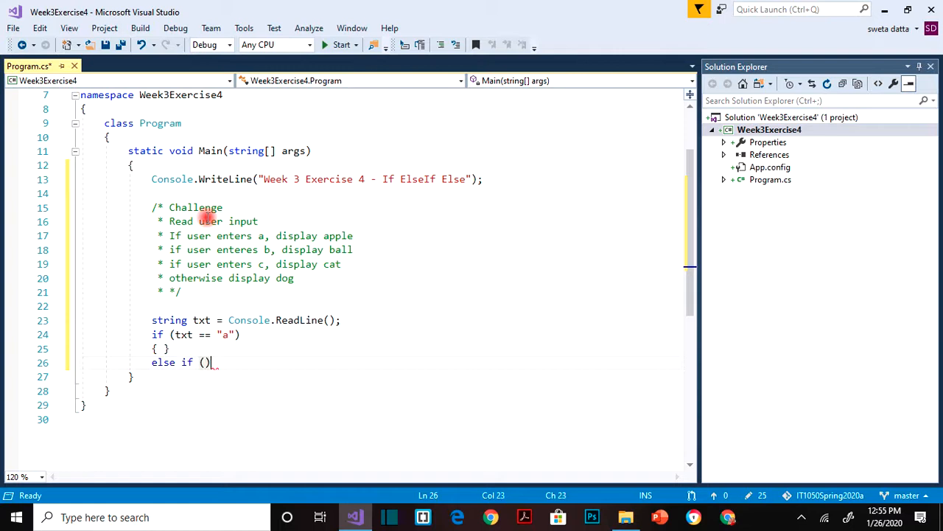
{"action": "type", "text": "{ }"}
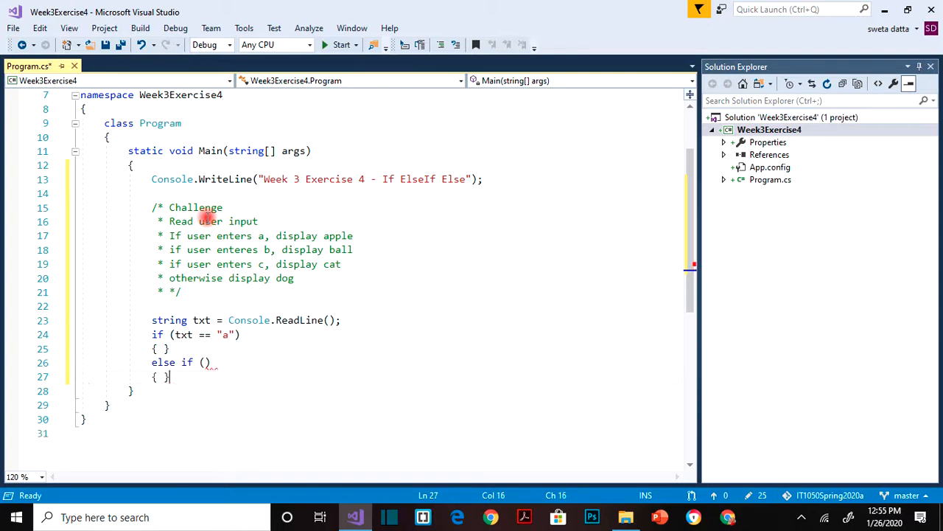
{"action": "type", "text": "else"}
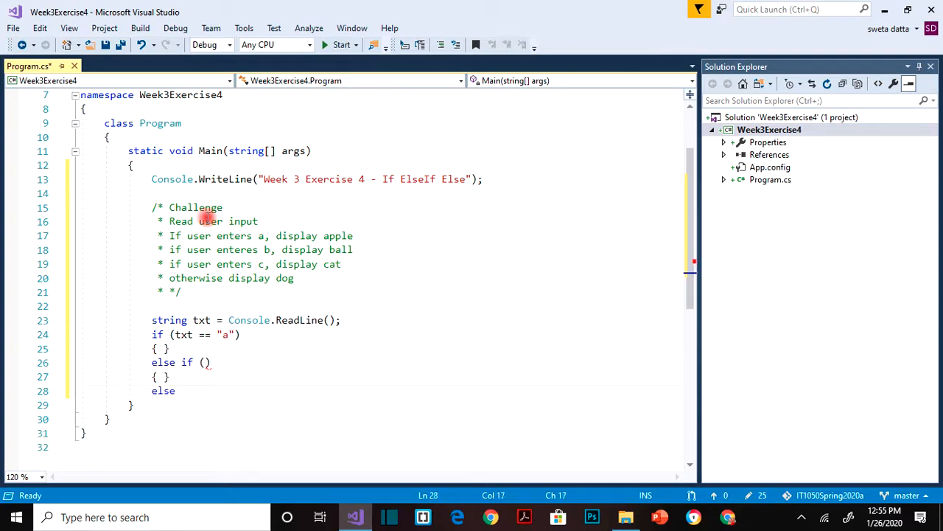
{"action": "type", "text": "if ("}
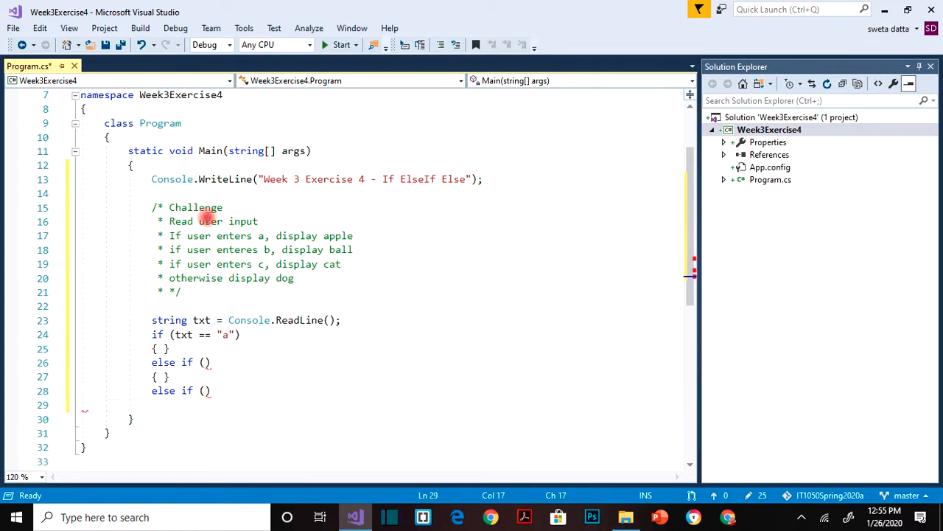
{"action": "type", "text": "{ }"}
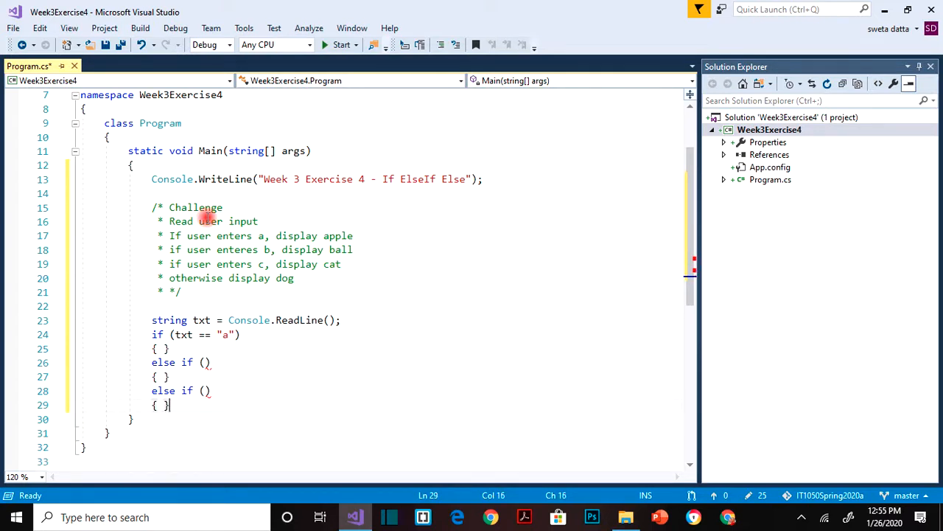
{"action": "type", "text": "else"}
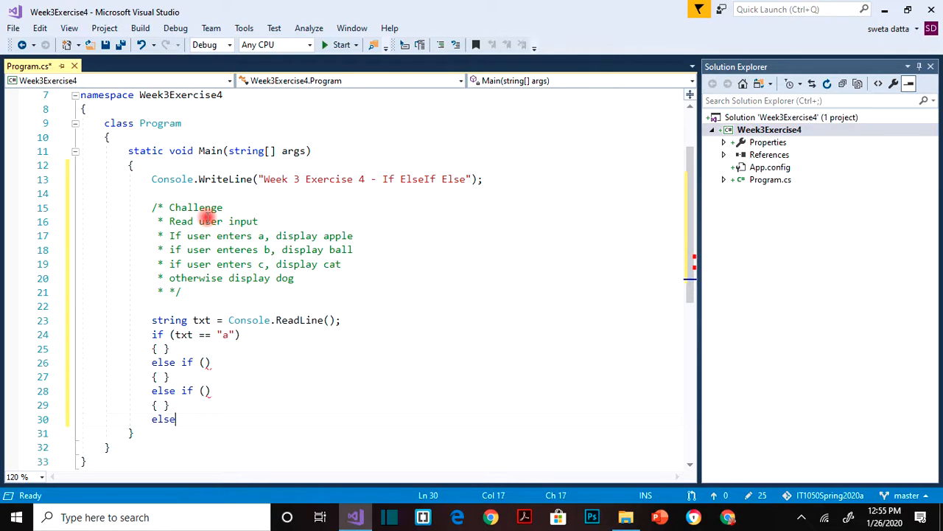
{"action": "type", "text": "{ }"}
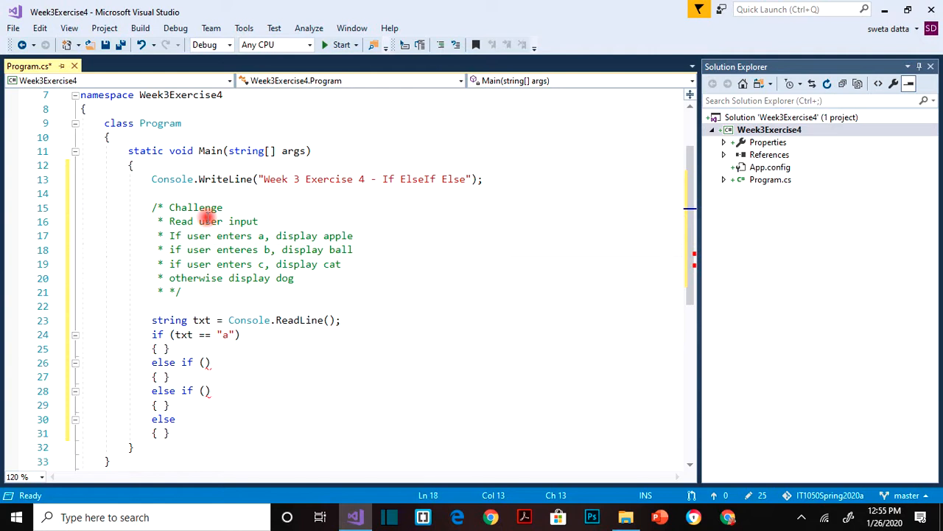
Put Console.WriteLine("apple"); in the first branch and copy it to the next branch.
{"action": "left_click", "coordinate": [152, 264]}
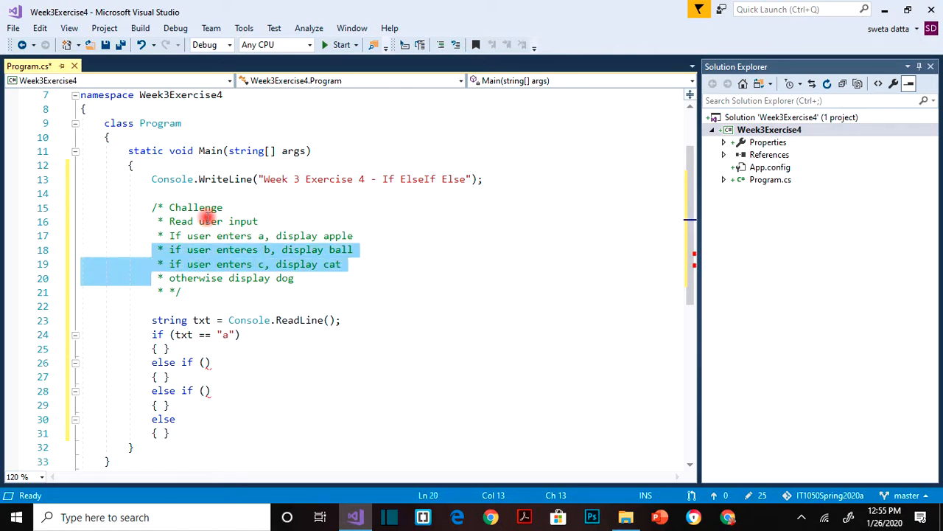
{"action": "left_click", "coordinate": [152, 320]}
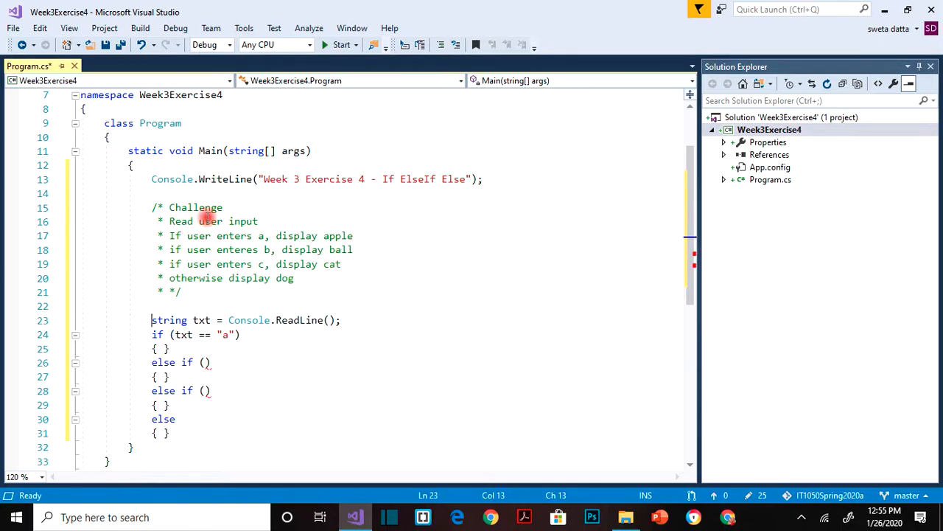
{"action": "left_click", "coordinate": [157, 334]}
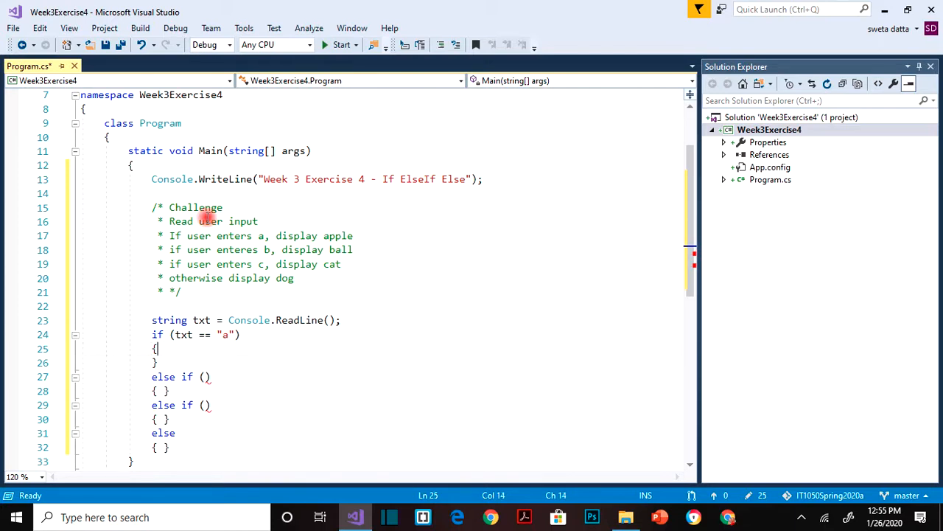
{"action": "type", "text": "Console."}
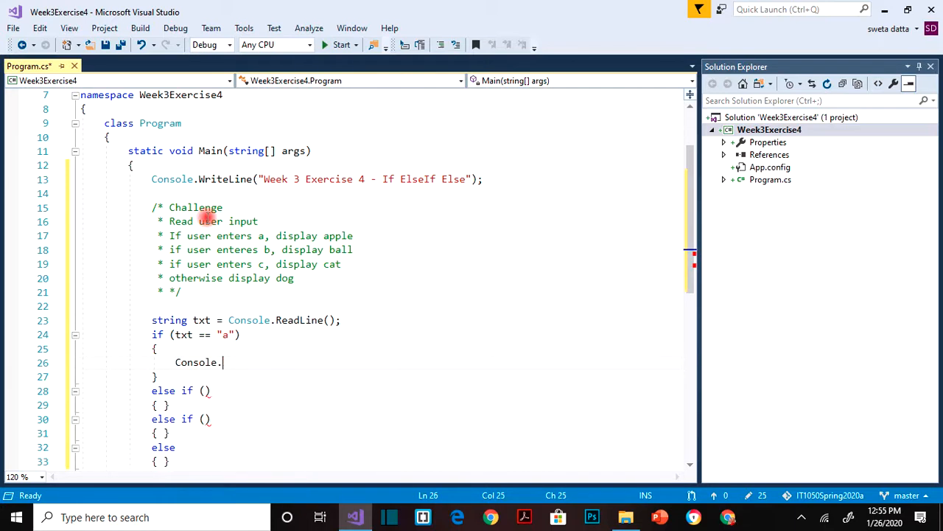
{"action": "type", "text": "WriteLine"}
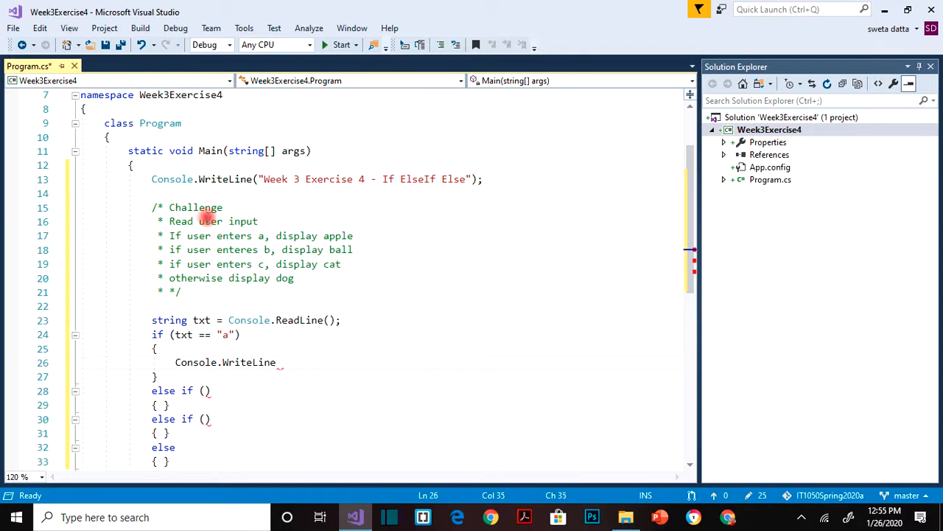
{"action": "type", "text": "(\"apple\");"}
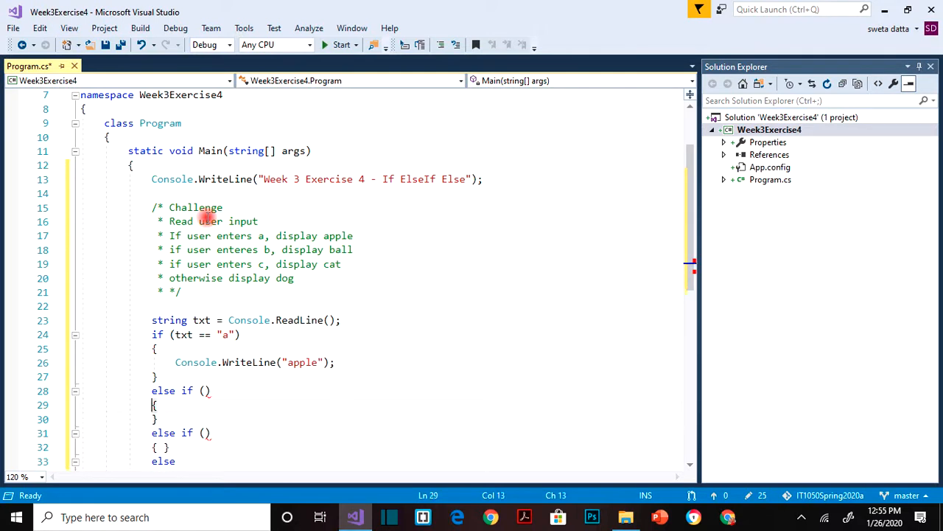
{"action": "type", "text": "Console.WriteLine(\"apple\");"}
{"action": "type", "text": "Console.WriteLine(\"ball\");"}
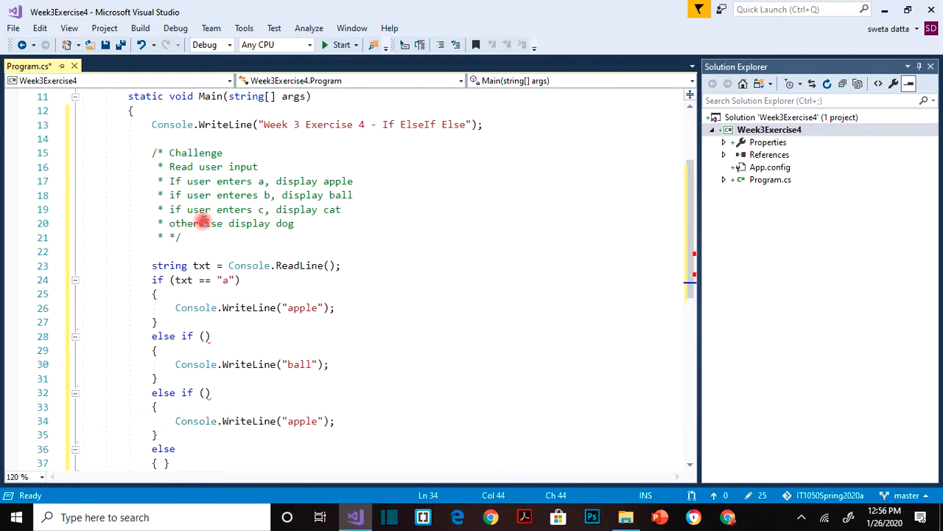
Add print lines to the remaining branches so they print cat and dog.
{"action": "scroll", "scroll_direction": "down", "scroll_amount": 3}
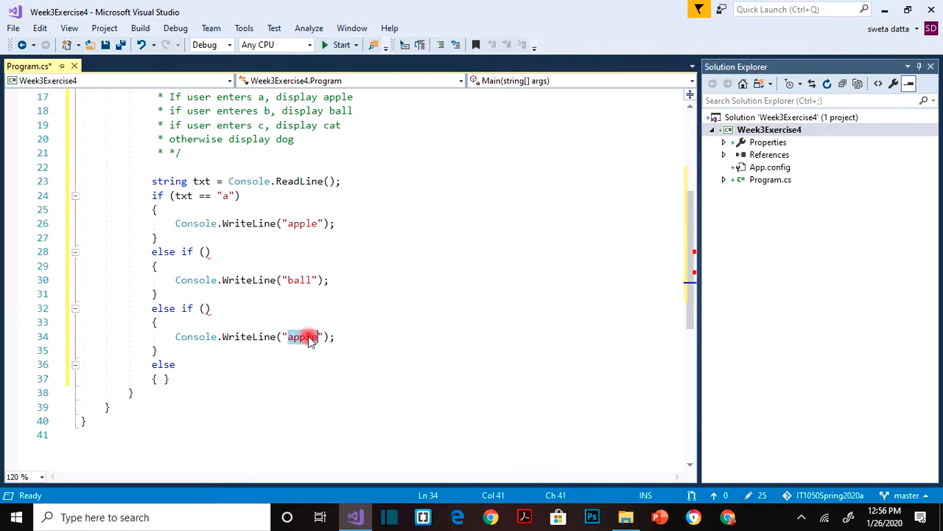
{"action": "type", "text": "cat"}
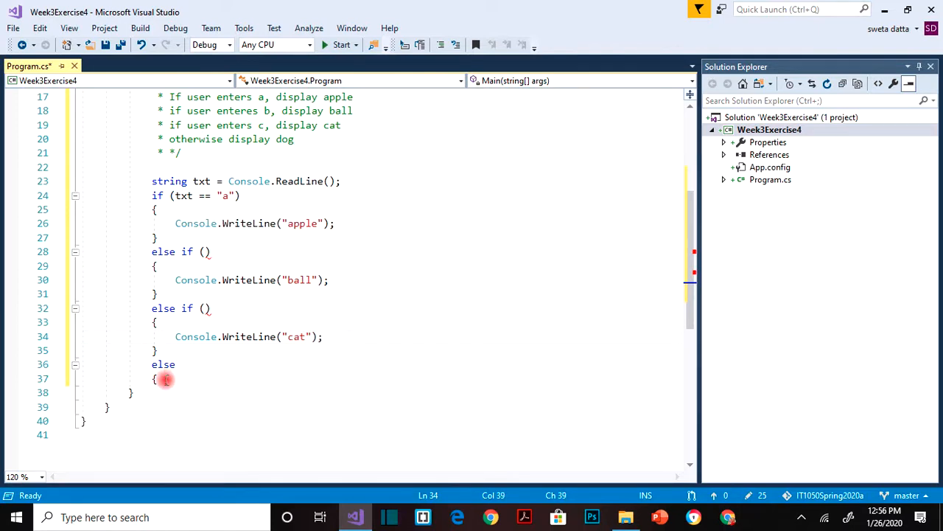
{"action": "key", "text": "Enter"}
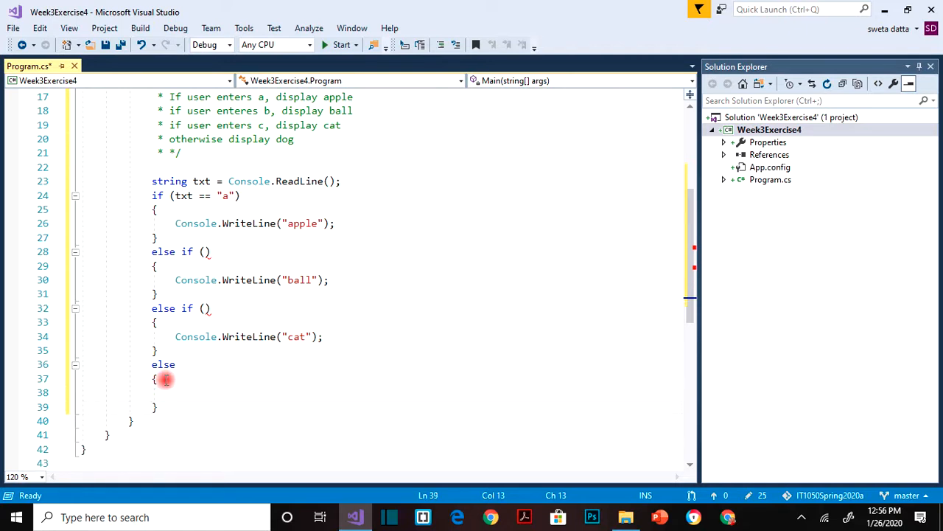
{"action": "type", "text": "Console.WriteLine(\"apple\");"}
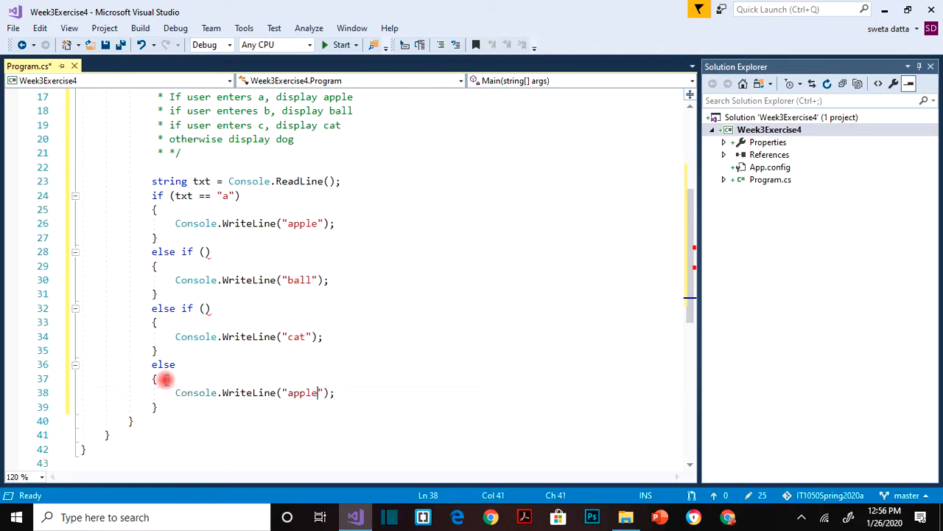
{"action": "type", "text": "dog"}
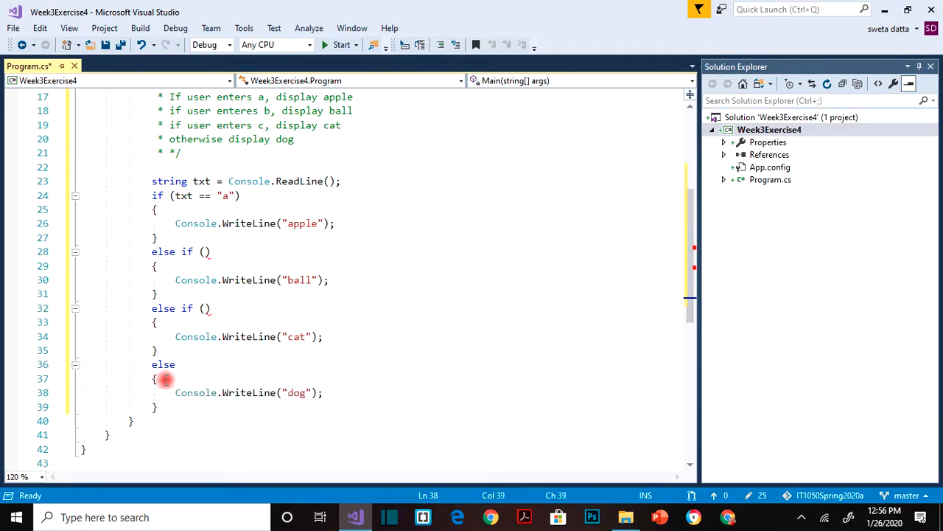
{"action": "left_click", "coordinate": [239, 196]}
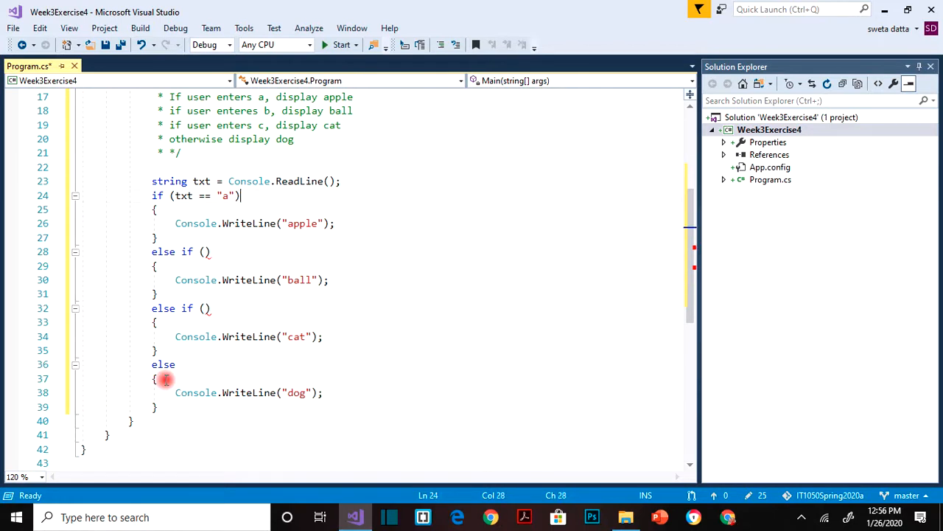
Set the two else-if conditions to txt == "b" and txt == "c".
{"action": "left_click", "coordinate": [205, 251]}
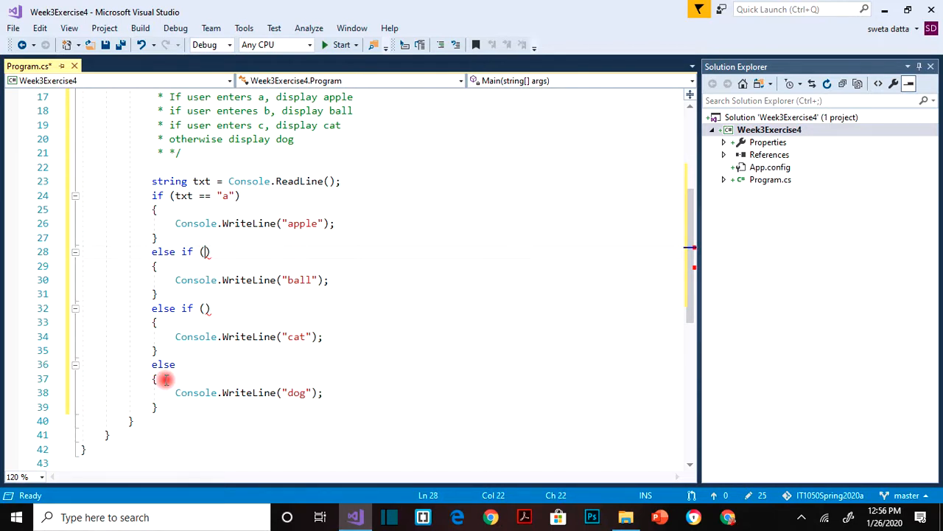
{"action": "type", "text": "txt ="}
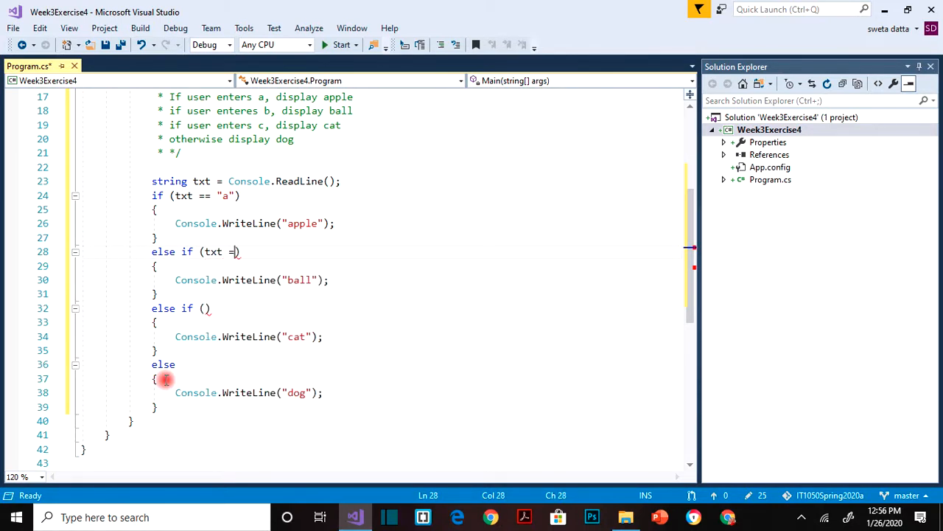
{"action": "type", "text": "= \"b\""}
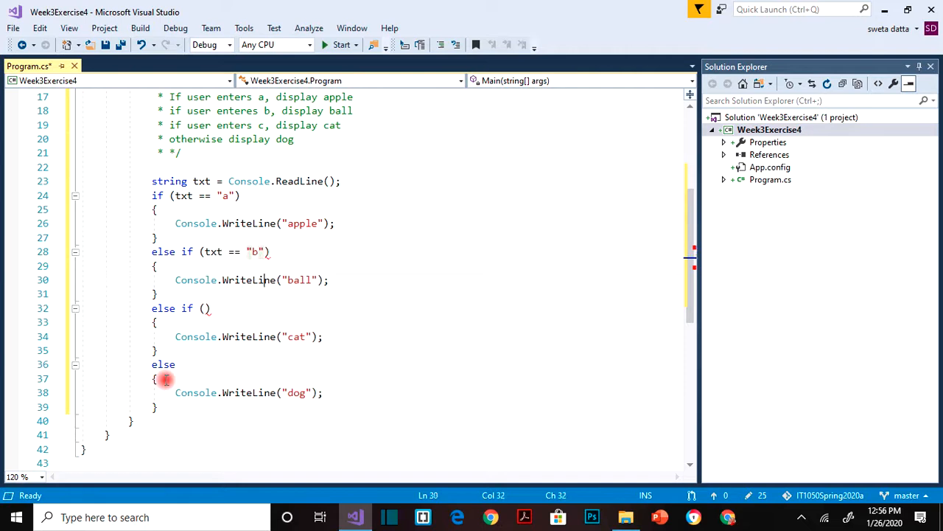
{"action": "type", "text": "txt =="}
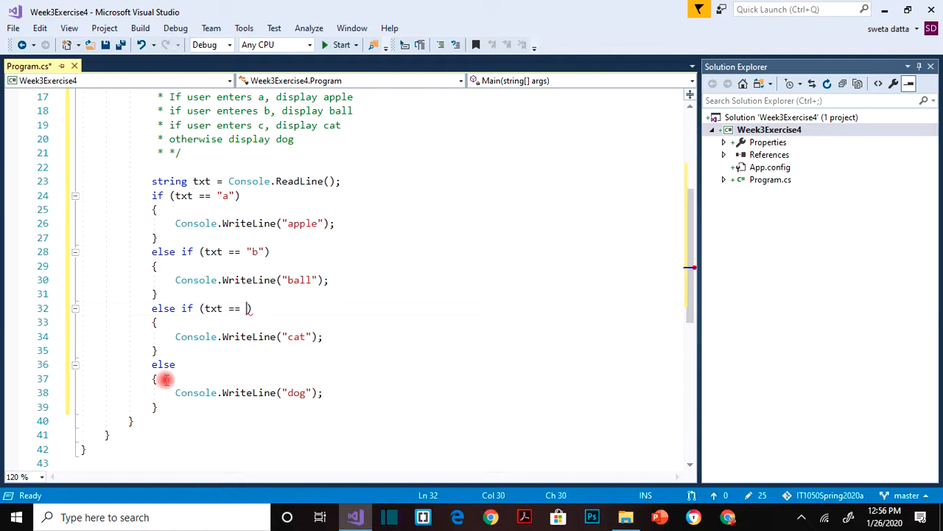
{"action": "type", "text": "\"c\""}
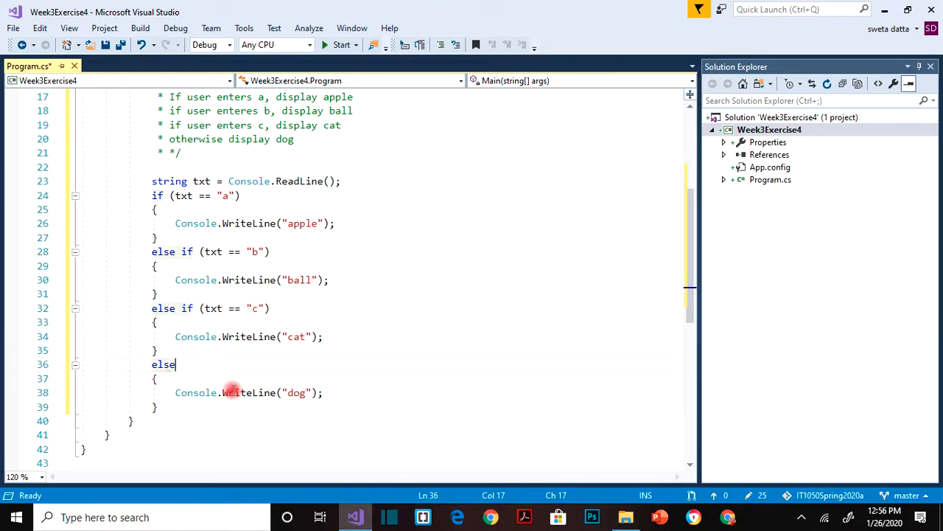
Add Console.ReadKey(); after the if/else chain.
{"action": "type", "text": "c"}
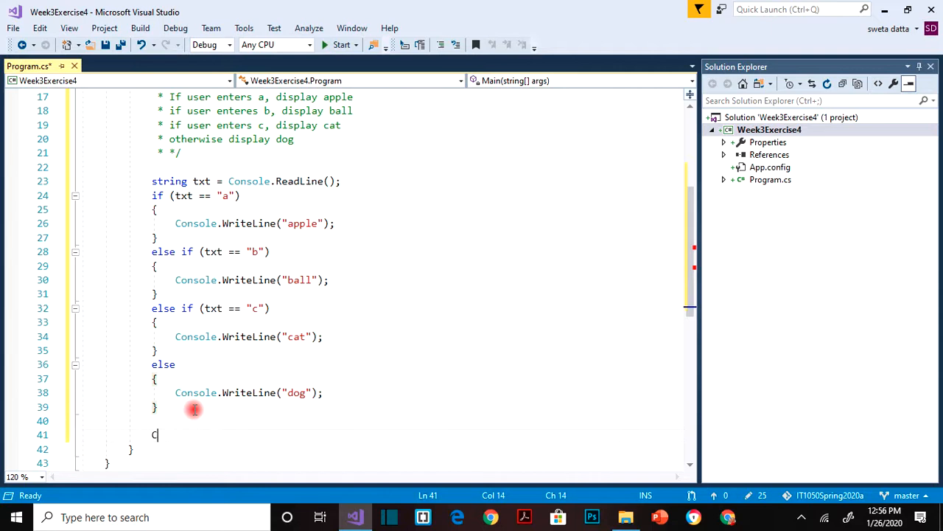
{"action": "type", "text": "onsole.ReadKey();"}
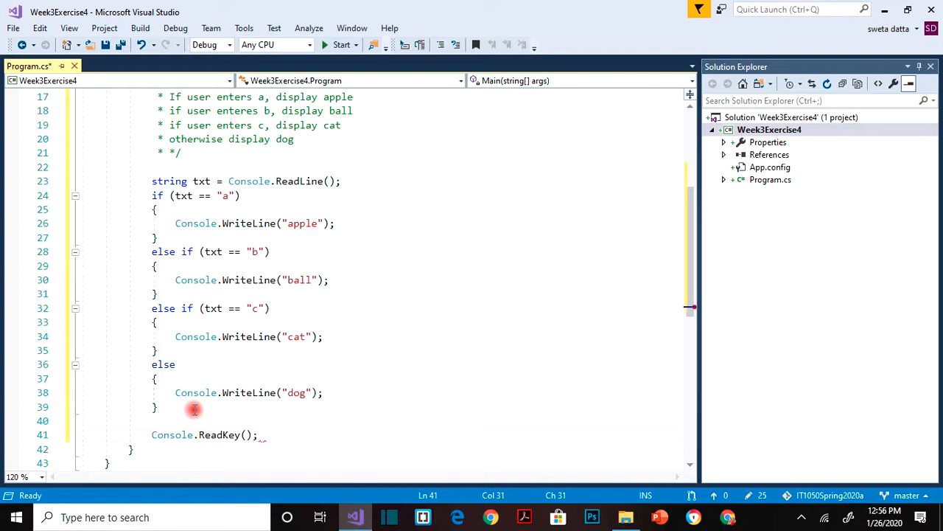
{"action": "scroll", "scroll_direction": "up", "scroll_amount": 3}
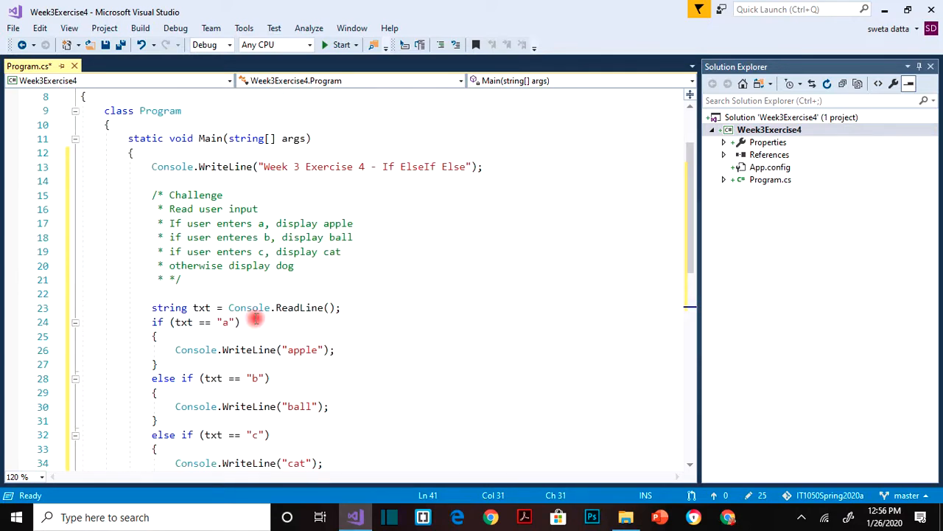
Insert Console.WriteLine("Enter a letter from a-z"); above the ReadLine line.
{"action": "left_click", "coordinate": [151, 294]}
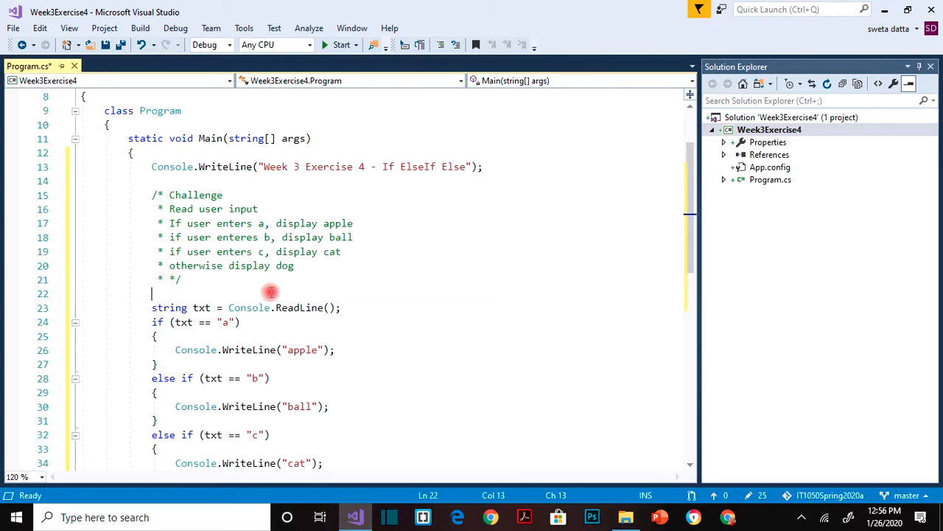
{"action": "type", "text": "Co"}
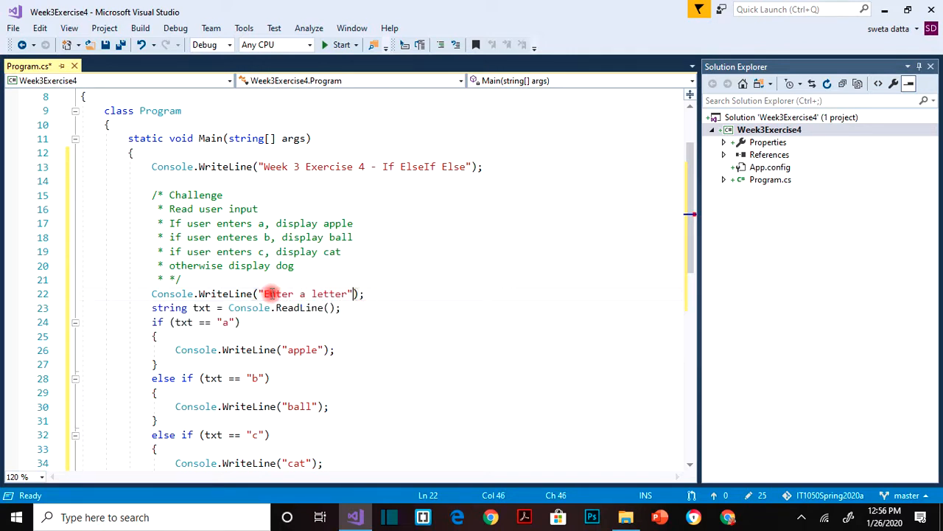
{"action": "type", "text": "from a-z"}
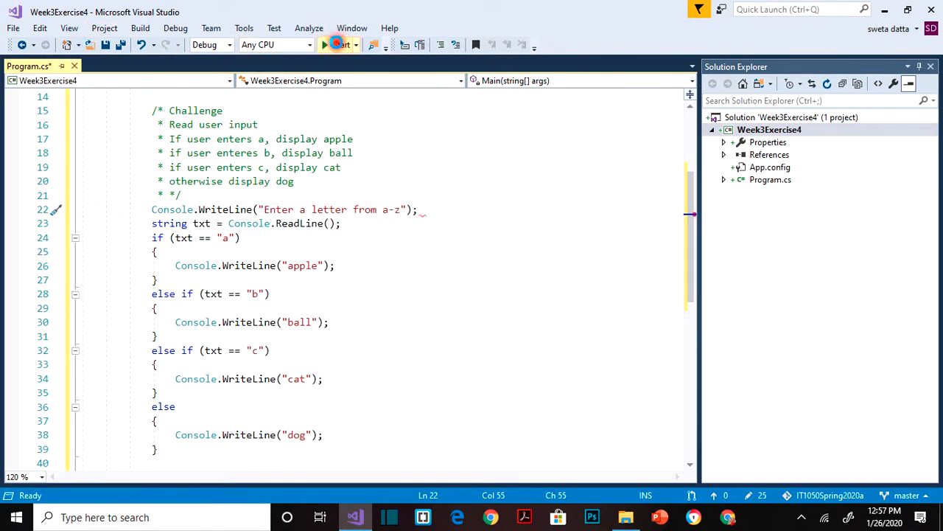
Build and run the program, enter a at the prompt, exit, and start it again.
{"action": "left_click", "coordinate": [331, 45]}
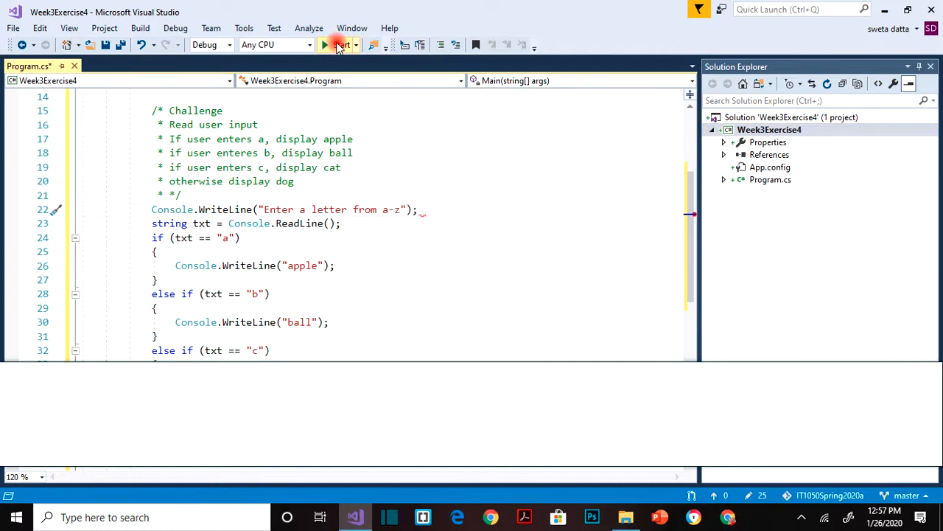
{"action": "left_click", "coordinate": [338, 45]}
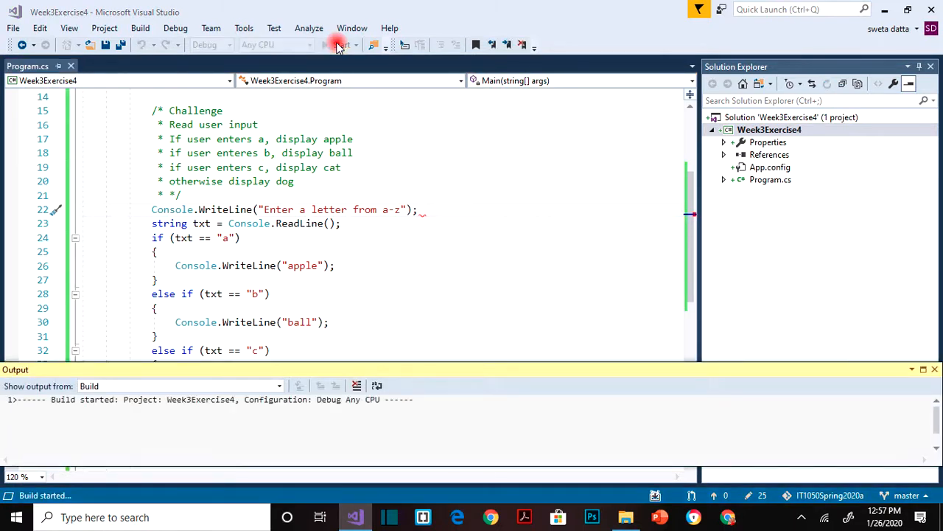
{"action": "left_click", "coordinate": [337, 45]}
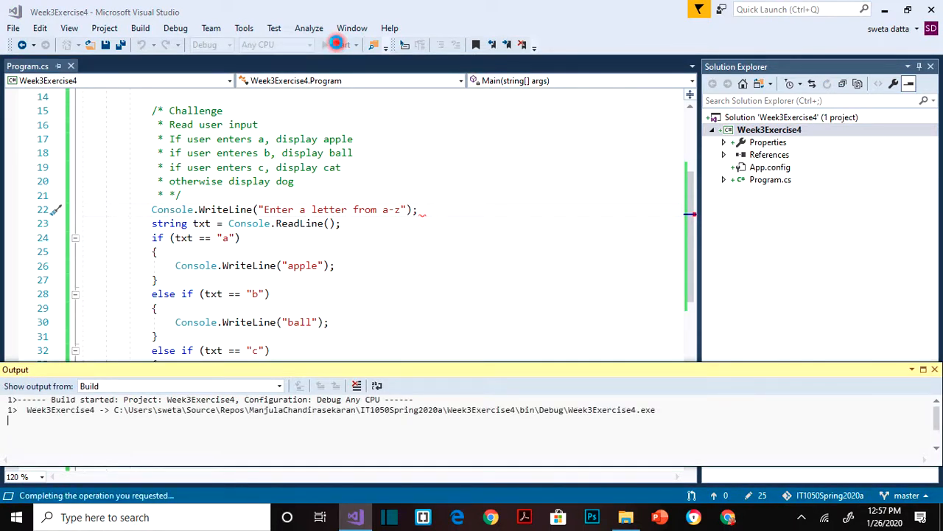
{"action": "left_click", "coordinate": [336, 44]}
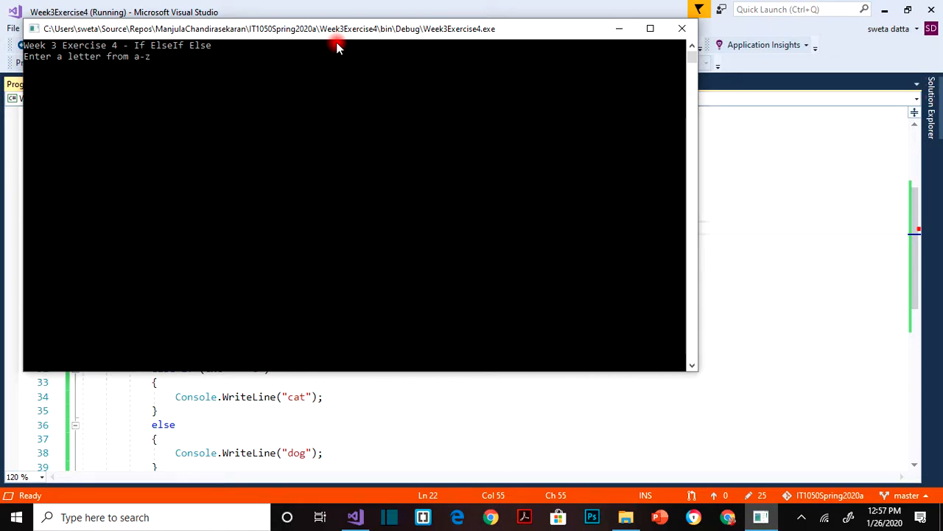
{"action": "type", "text": "a"}
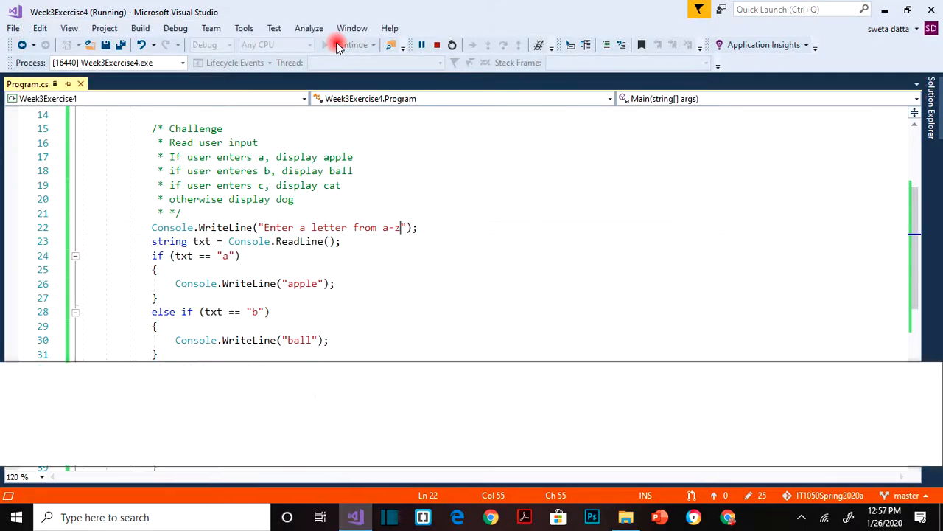
{"action": "left_click", "coordinate": [336, 45]}
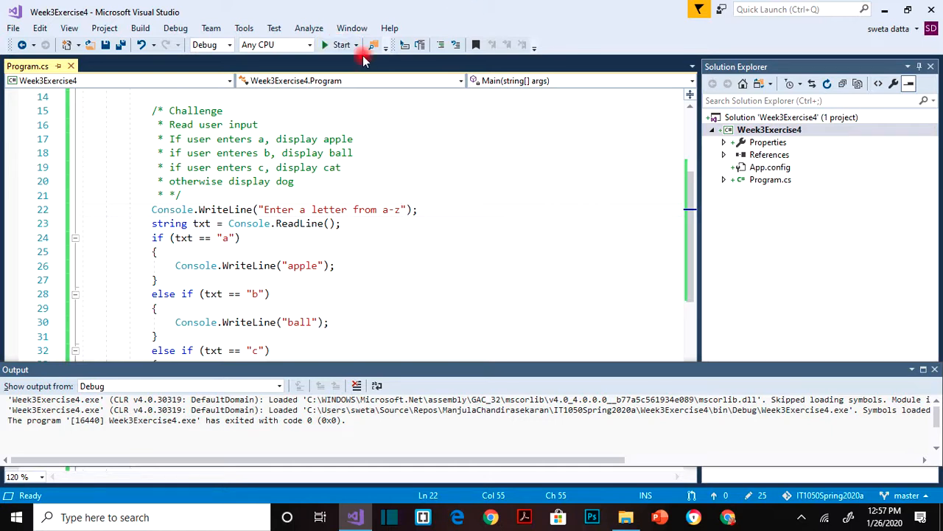
{"action": "left_click", "coordinate": [341, 45]}
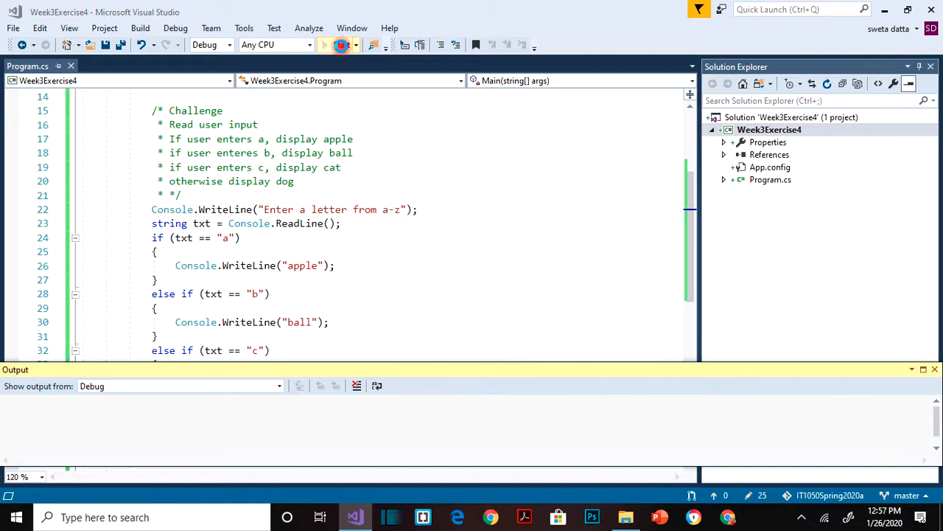
Rerun the program entering b and then z, then close the Output window.
{"action": "left_click", "coordinate": [325, 45]}
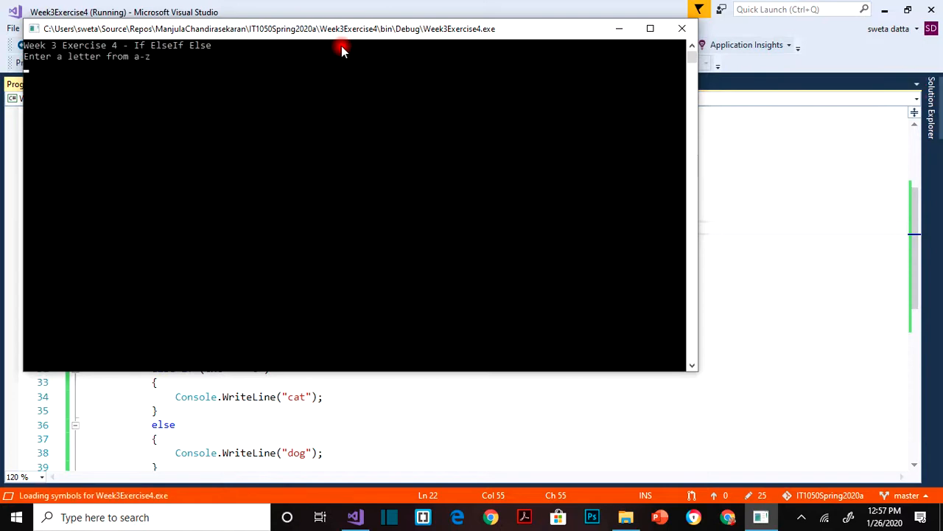
{"action": "type", "text": "b"}
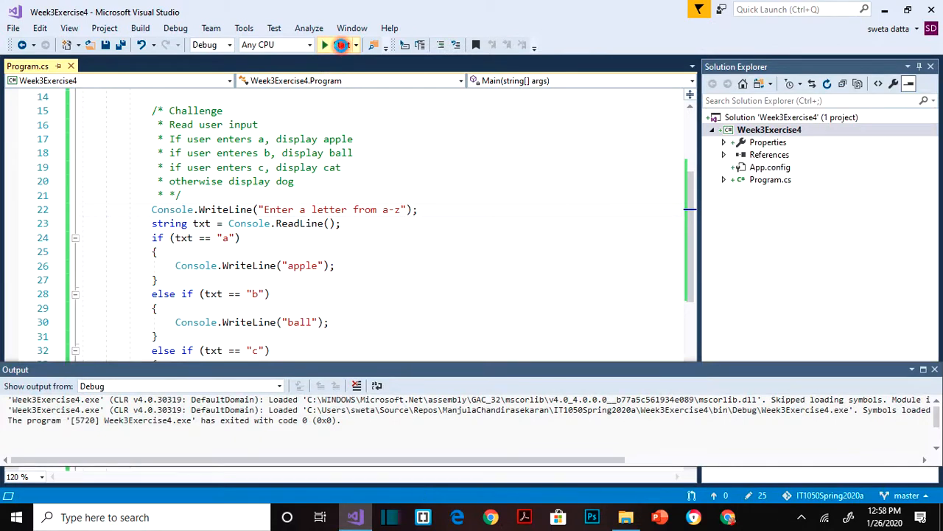
{"action": "left_click", "coordinate": [324, 45]}
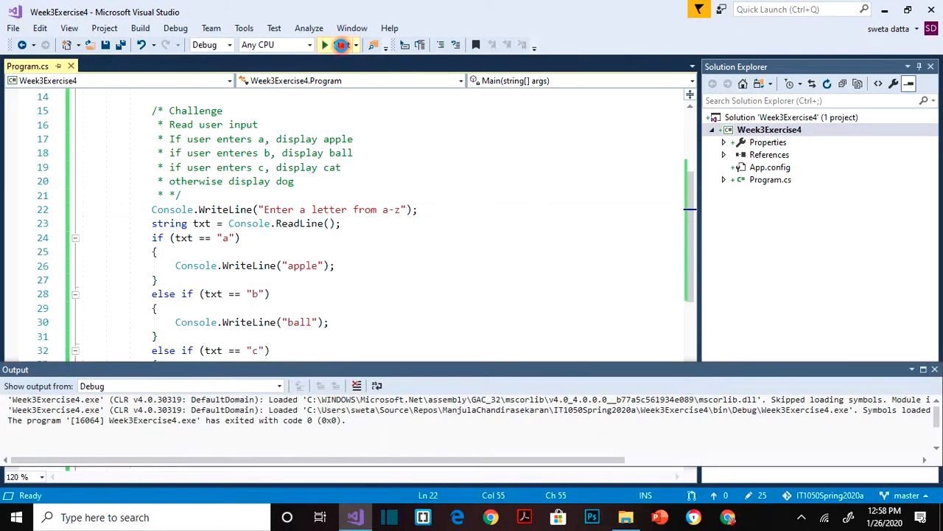
{"action": "left_click", "coordinate": [341, 45]}
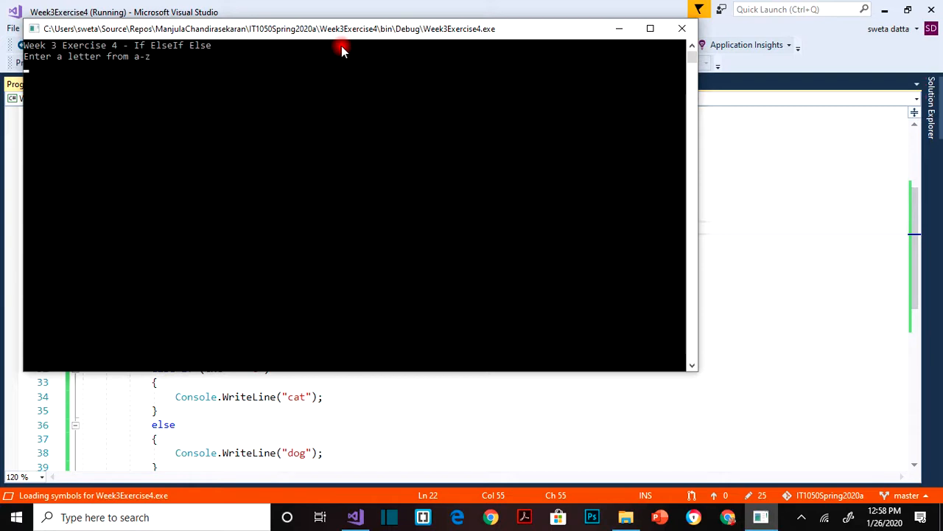
{"action": "type", "text": "z\");"}
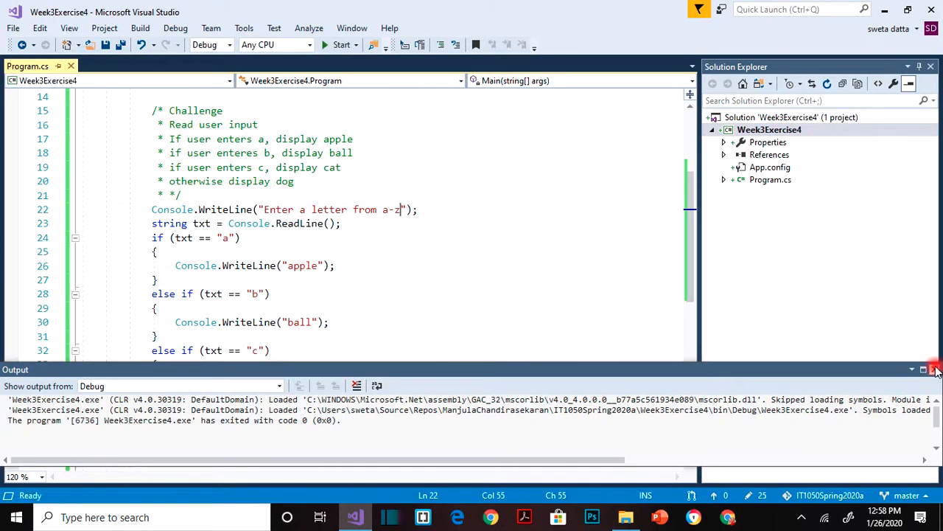
{"action": "left_click", "coordinate": [934, 369]}
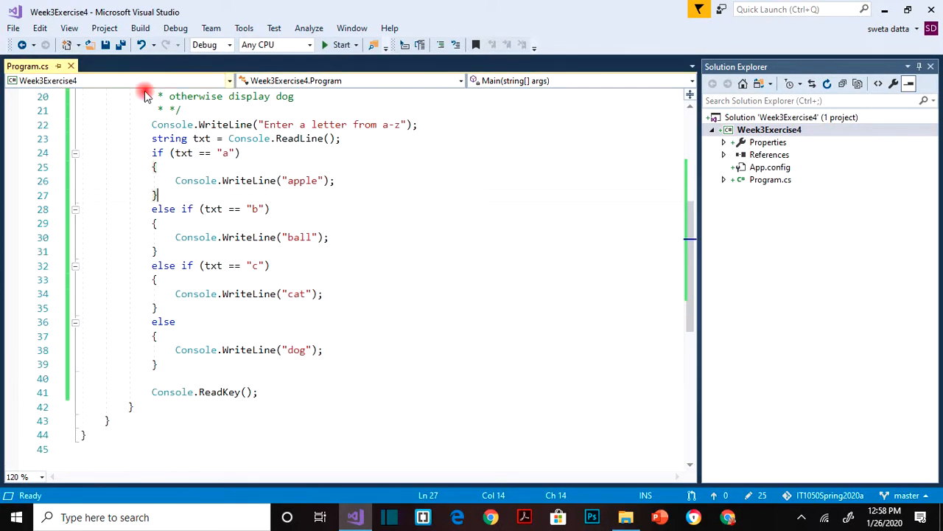
Insert a blank line before the if statement and highlight the if block to review it.
{"action": "left_click", "coordinate": [341, 139]}
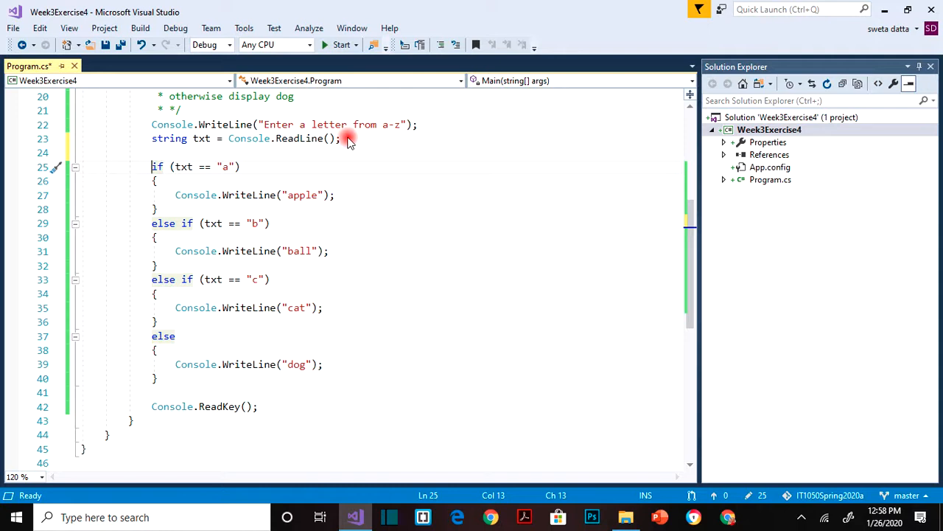
{"action": "left_click_drag", "start_coordinate": [152, 166], "coordinate": [152, 194]}
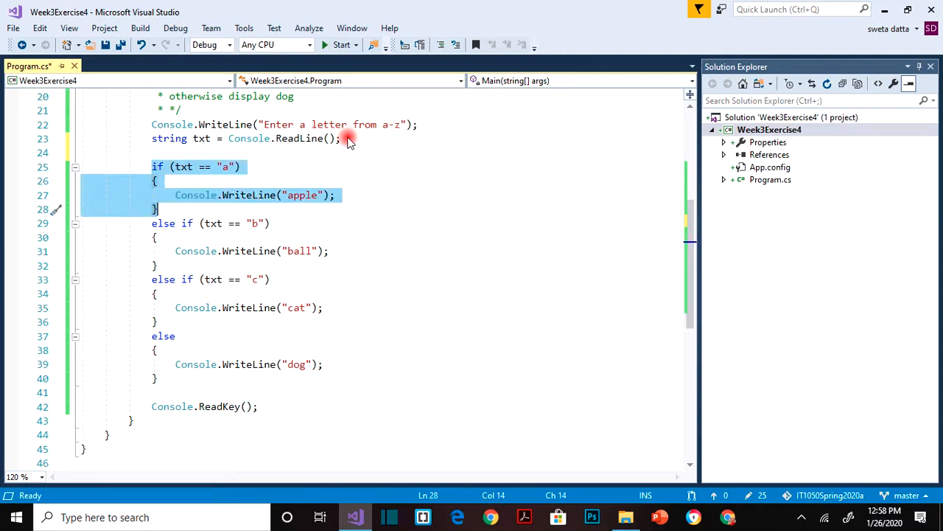
{"action": "left_click", "coordinate": [185, 166]}
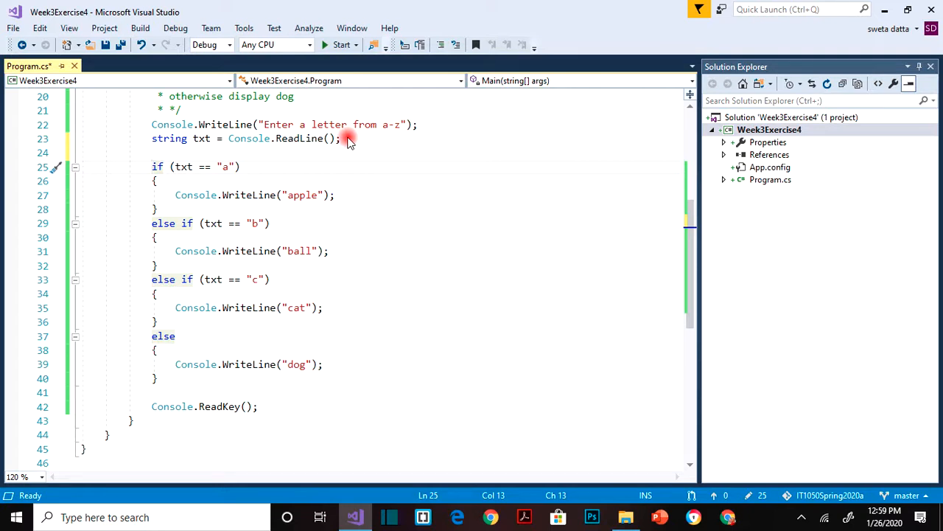
{"action": "left_click", "coordinate": [153, 336]}
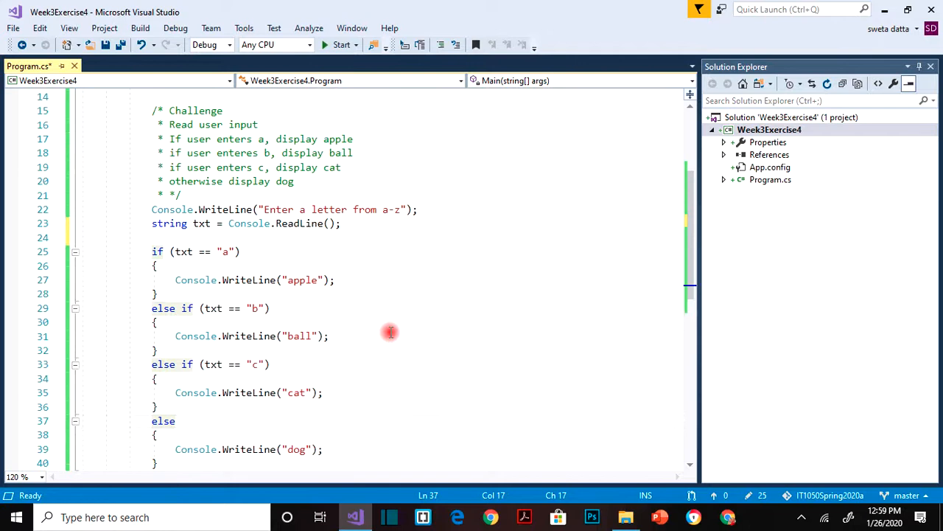
{"action": "mouse_move", "coordinate": [493, 505]}
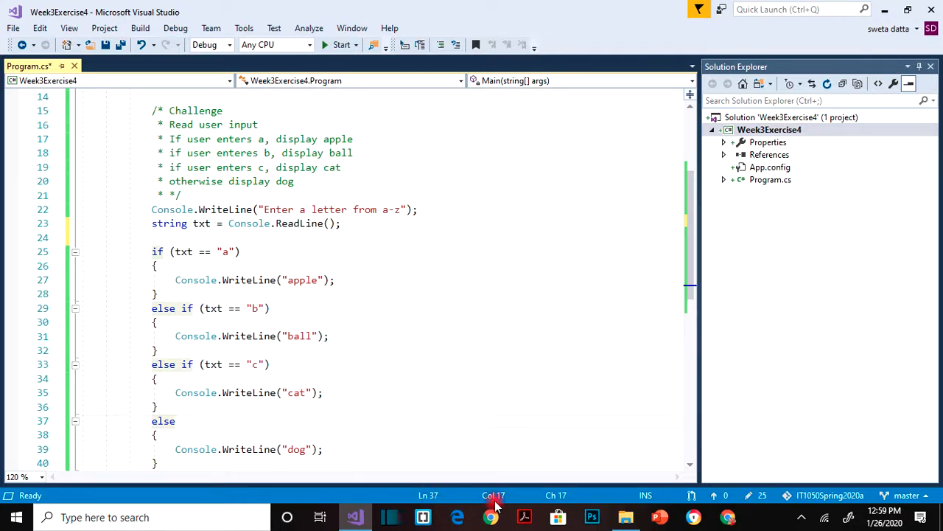